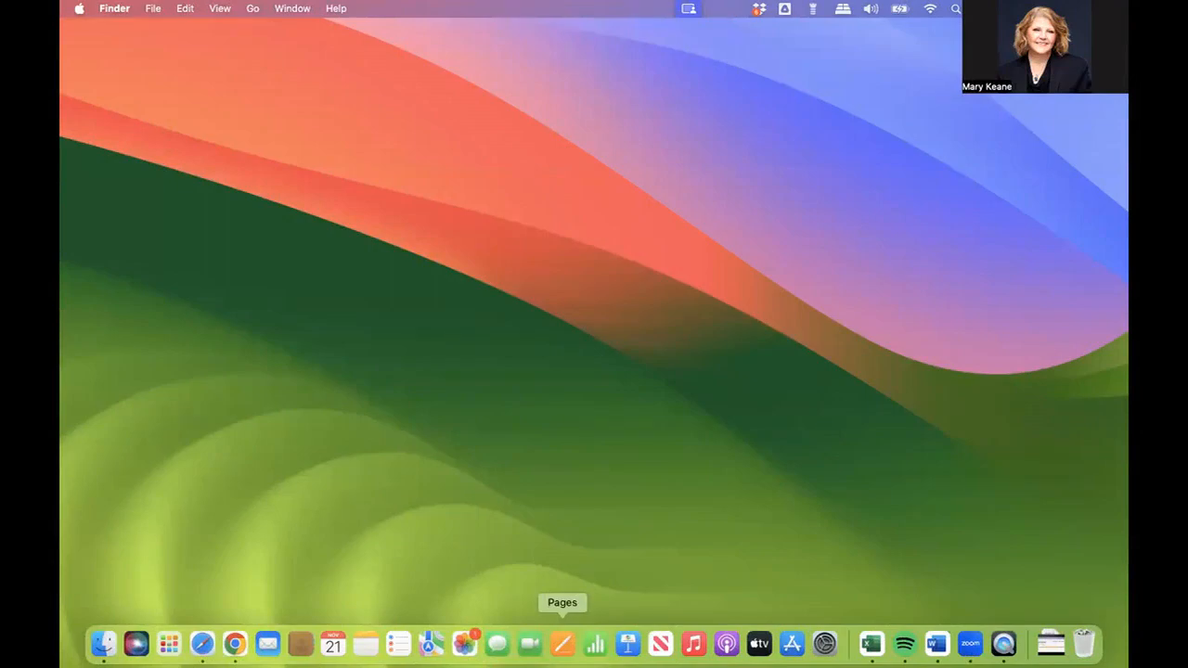
mouse_move(717, 78)
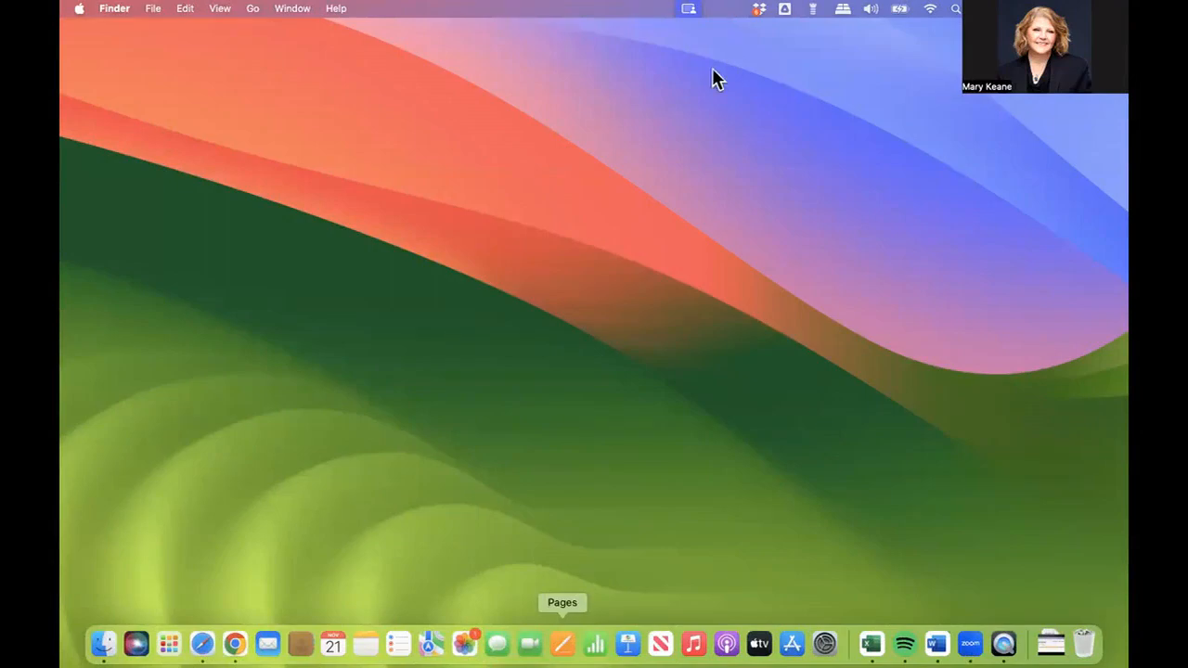
- Bring up the Apple menu from the top-left of the Finder menu bar
left_click(78, 8)
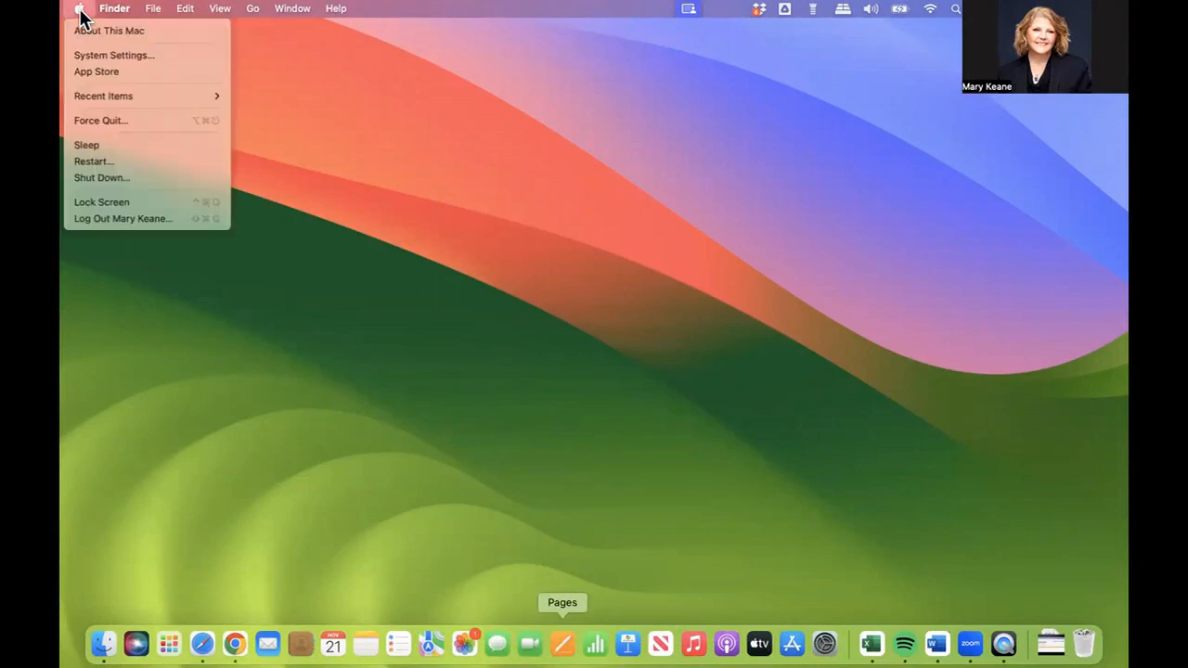
mouse_move(113, 56)
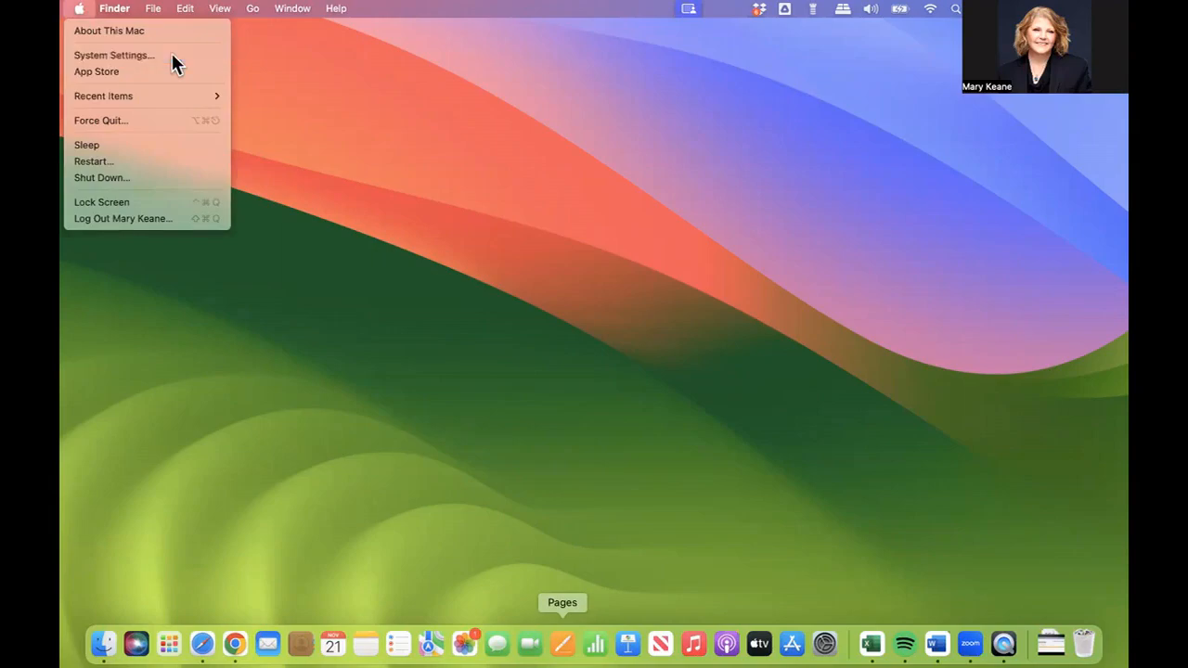
- Launch System Settings on the Appearance pane and focus the sidebar search field
left_click(114, 56)
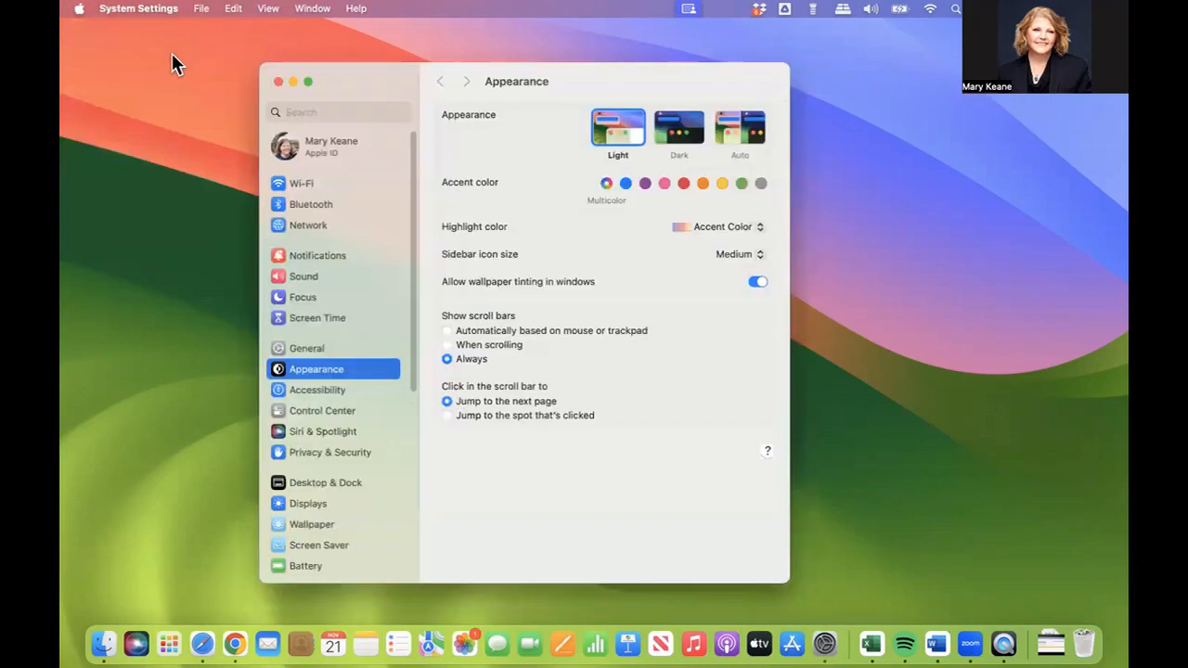
mouse_move(342, 269)
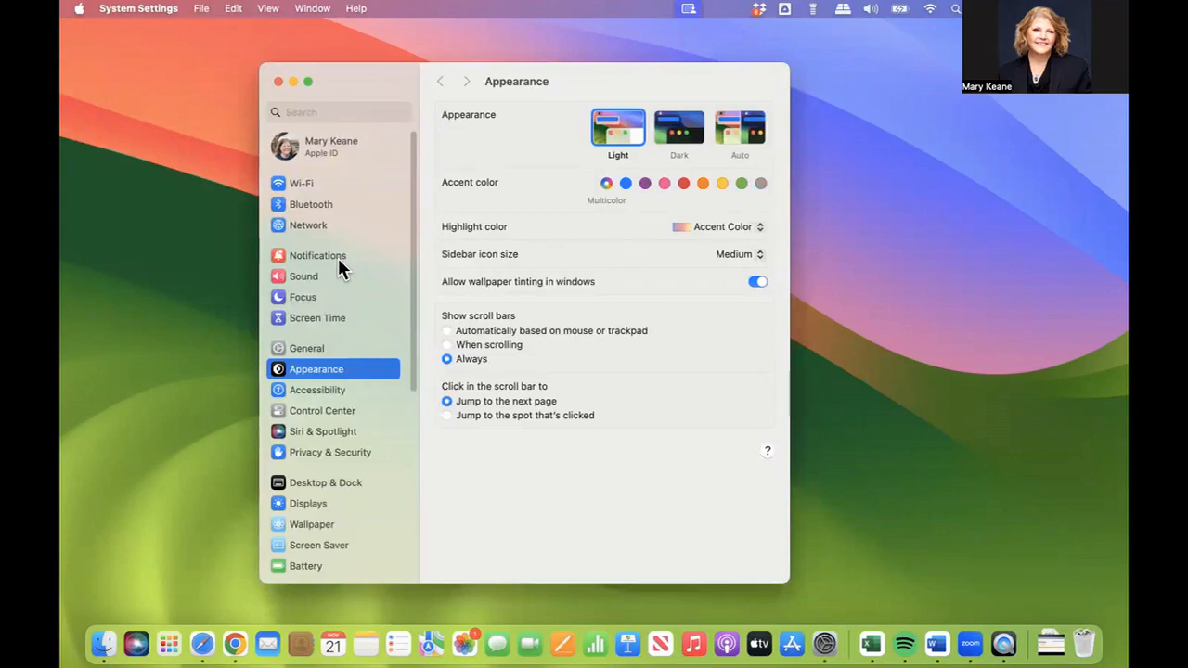
mouse_move(522, 285)
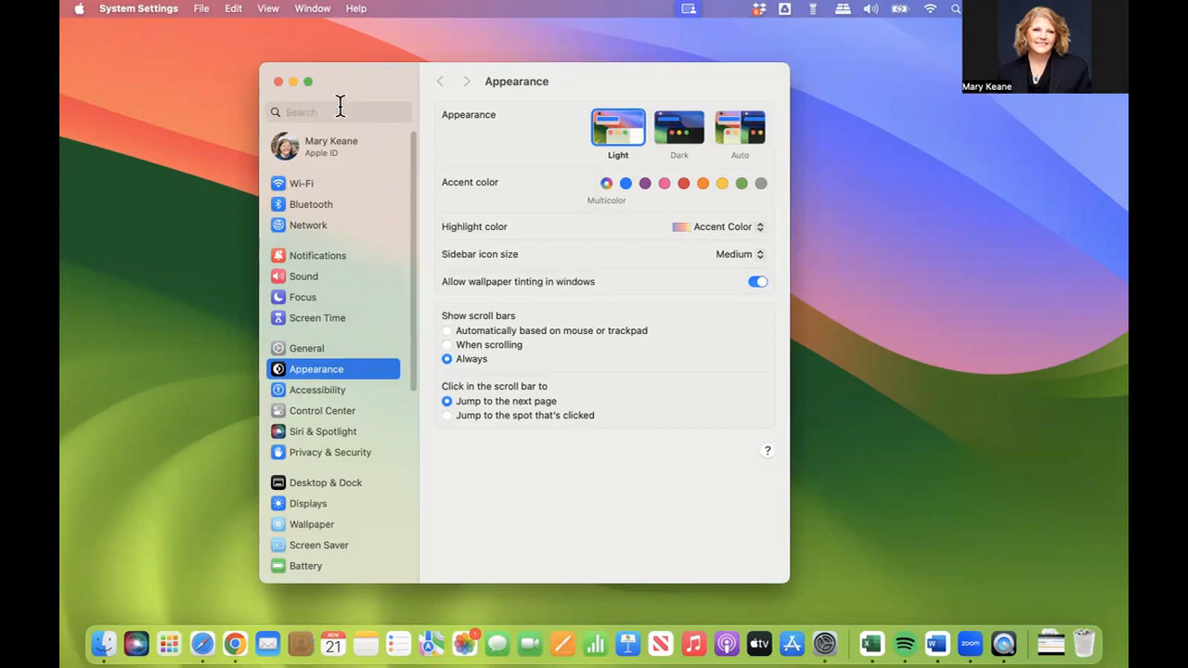
left_click(337, 111)
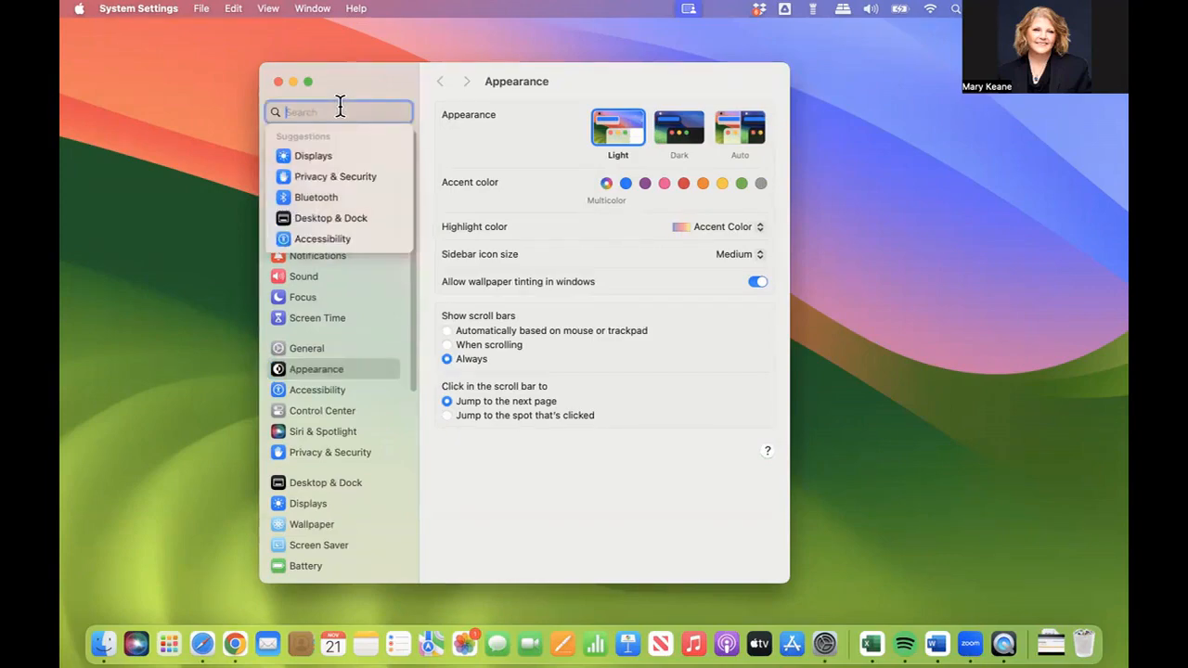
mouse_move(384, 349)
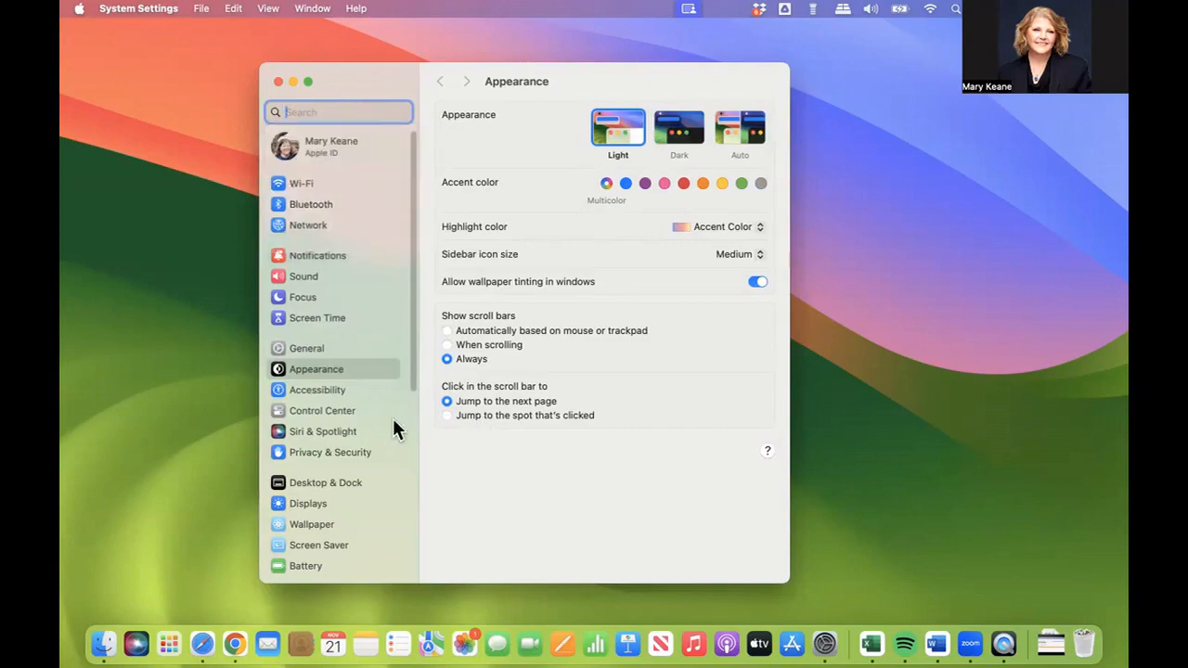
mouse_move(372, 445)
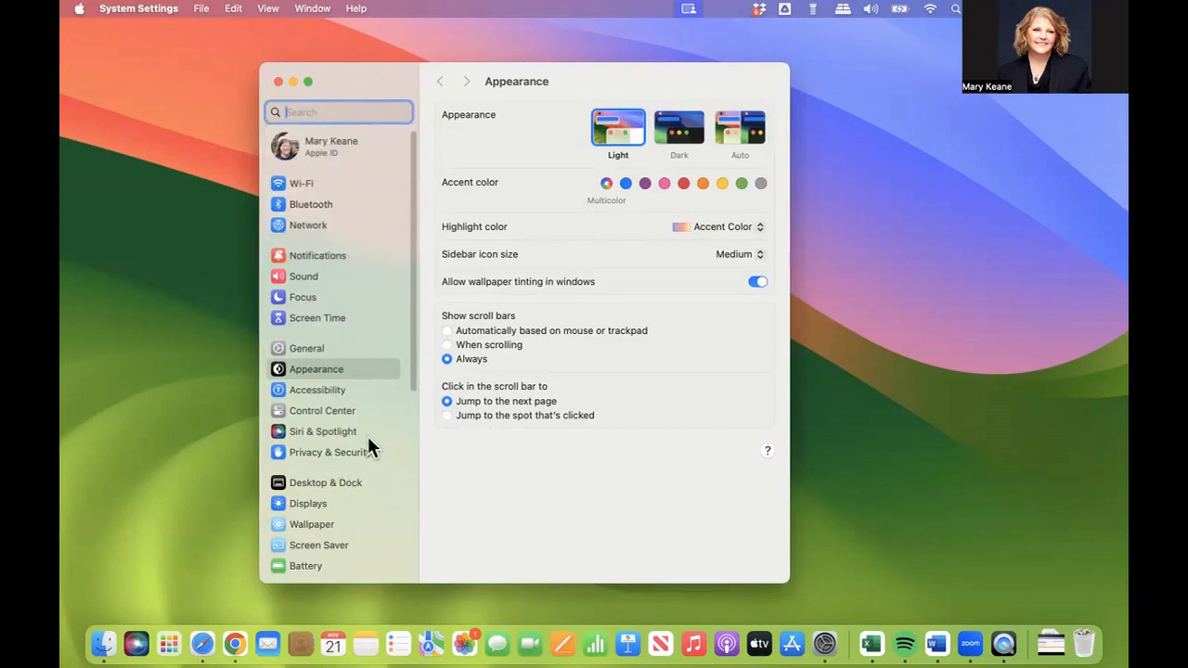
scroll("down", 3)
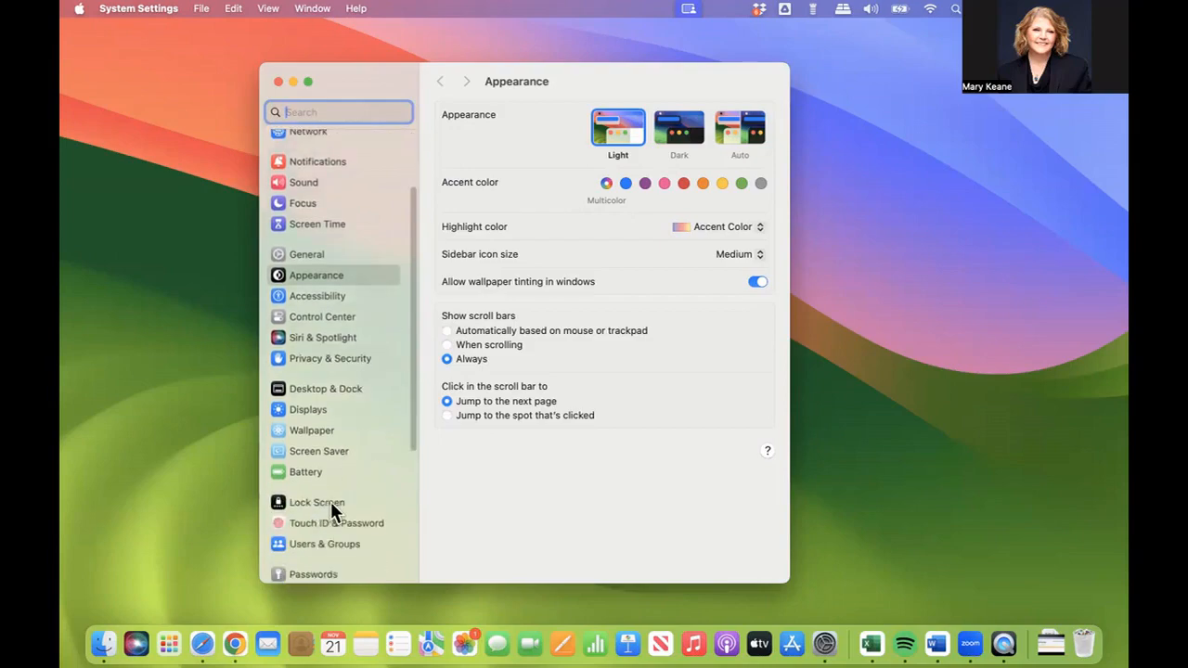
left_click(316, 501)
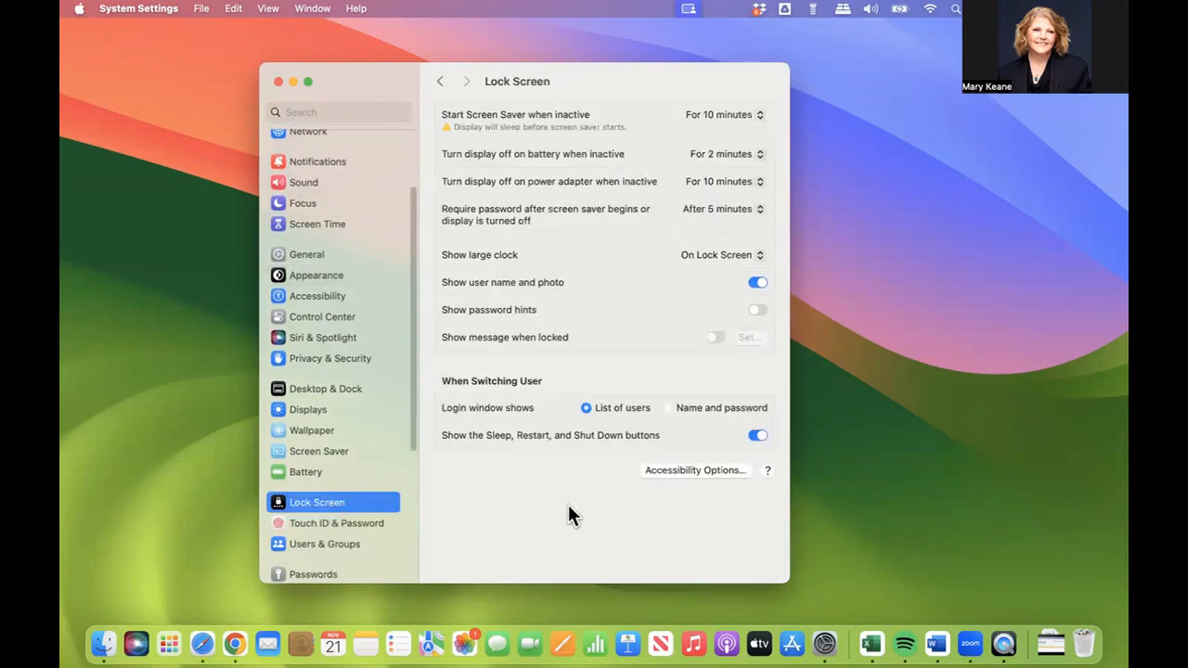
mouse_move(605, 234)
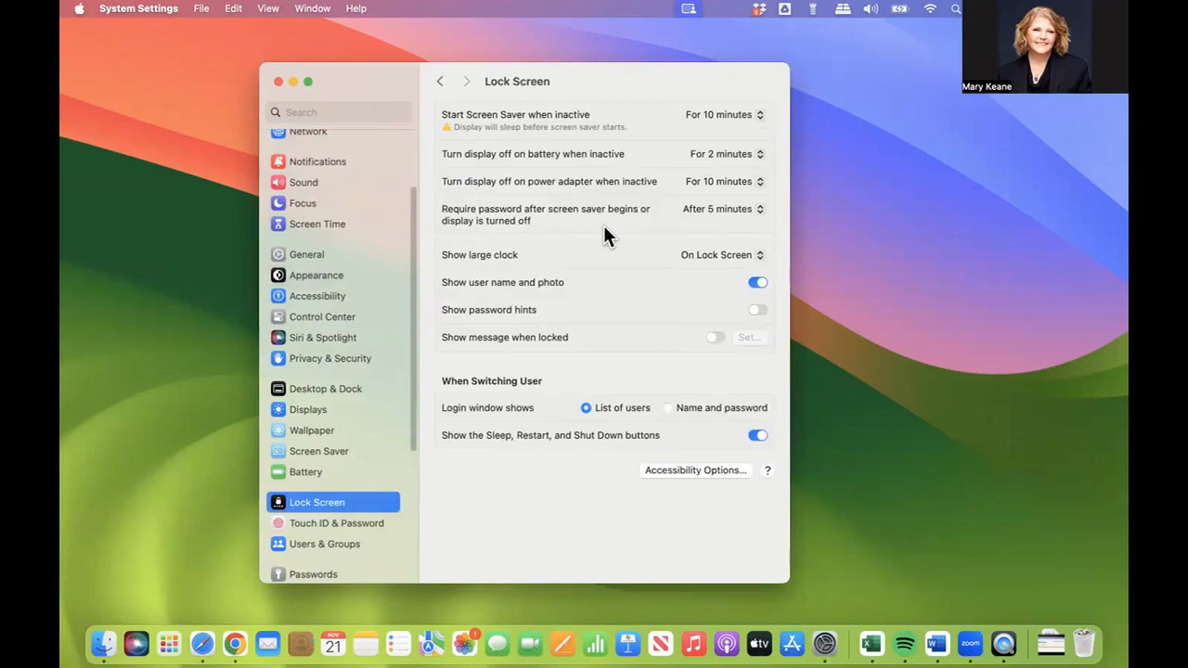
mouse_move(602, 120)
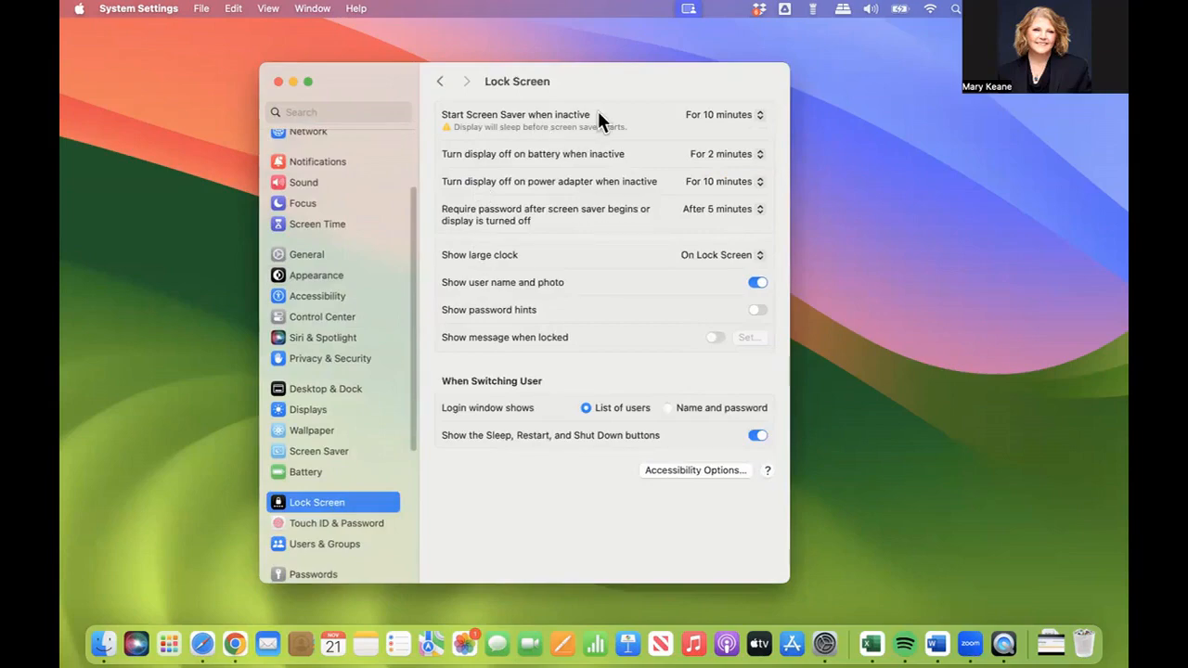
mouse_move(542, 130)
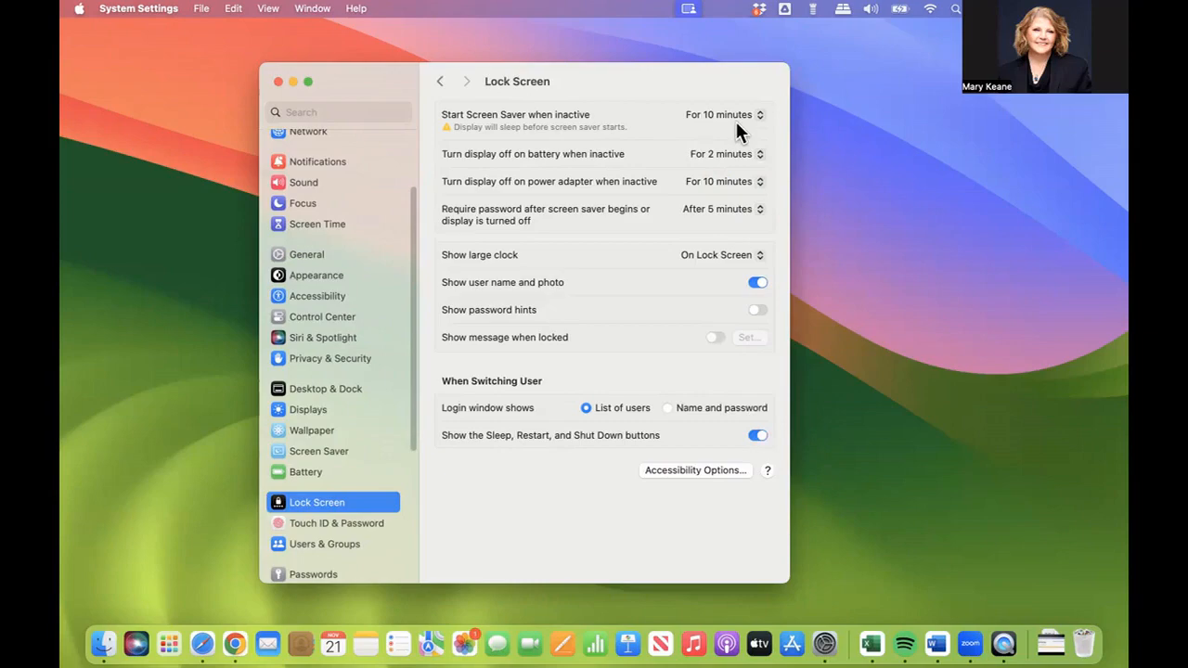
mouse_move(727, 138)
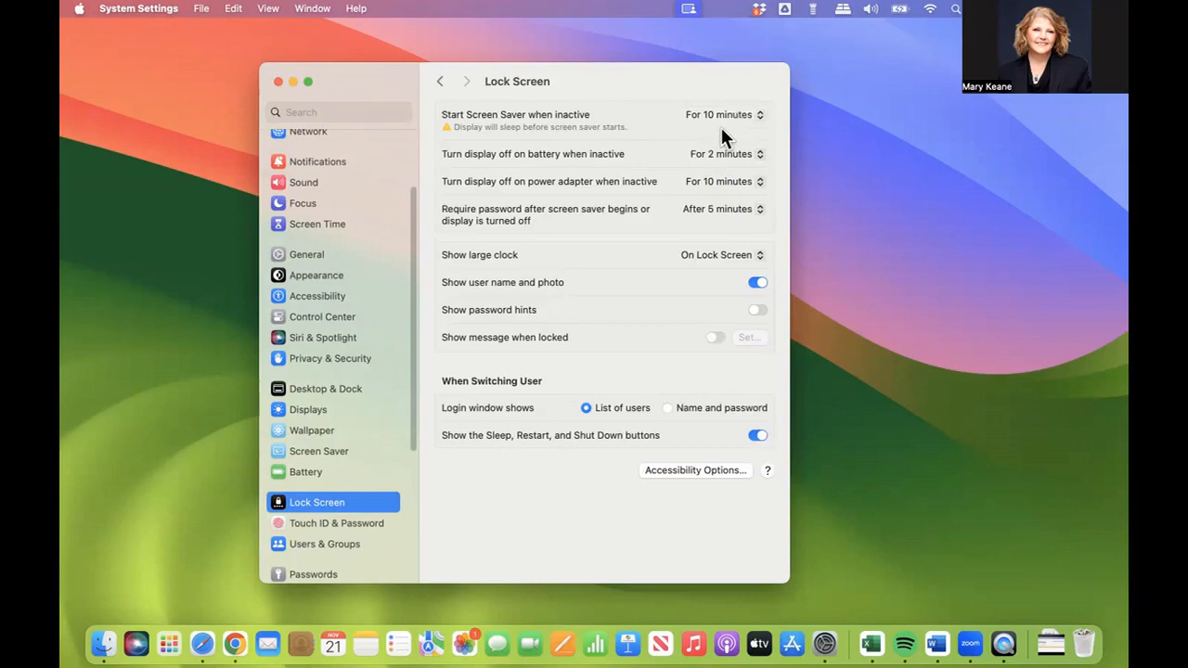
mouse_move(652, 133)
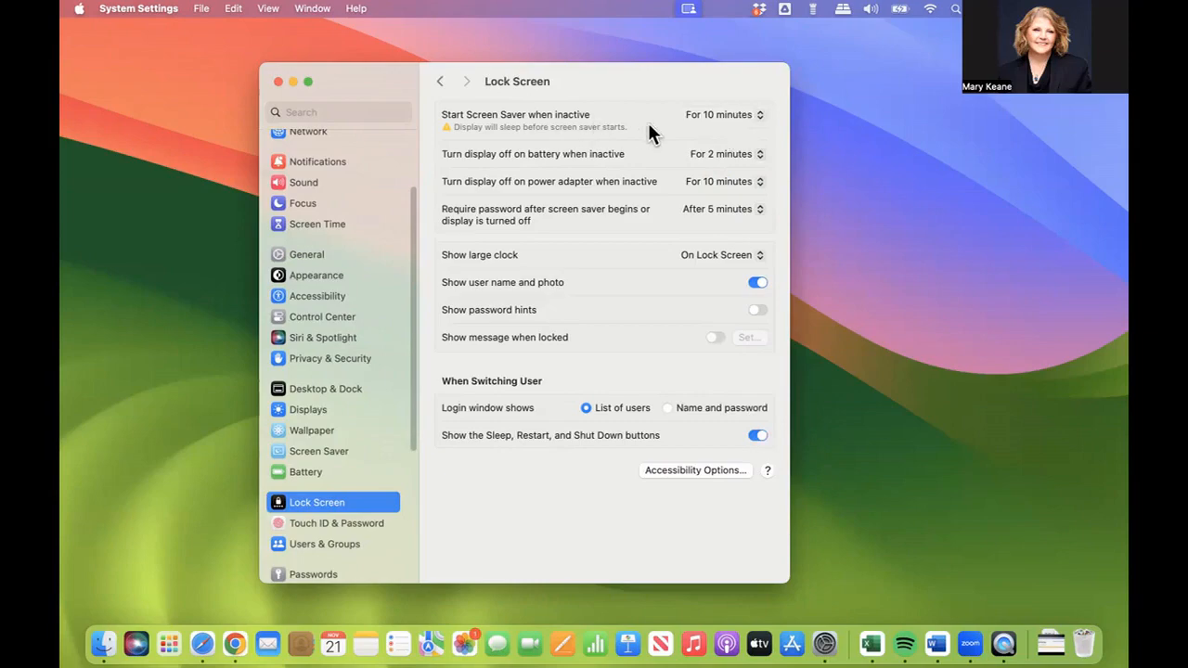
mouse_move(670, 137)
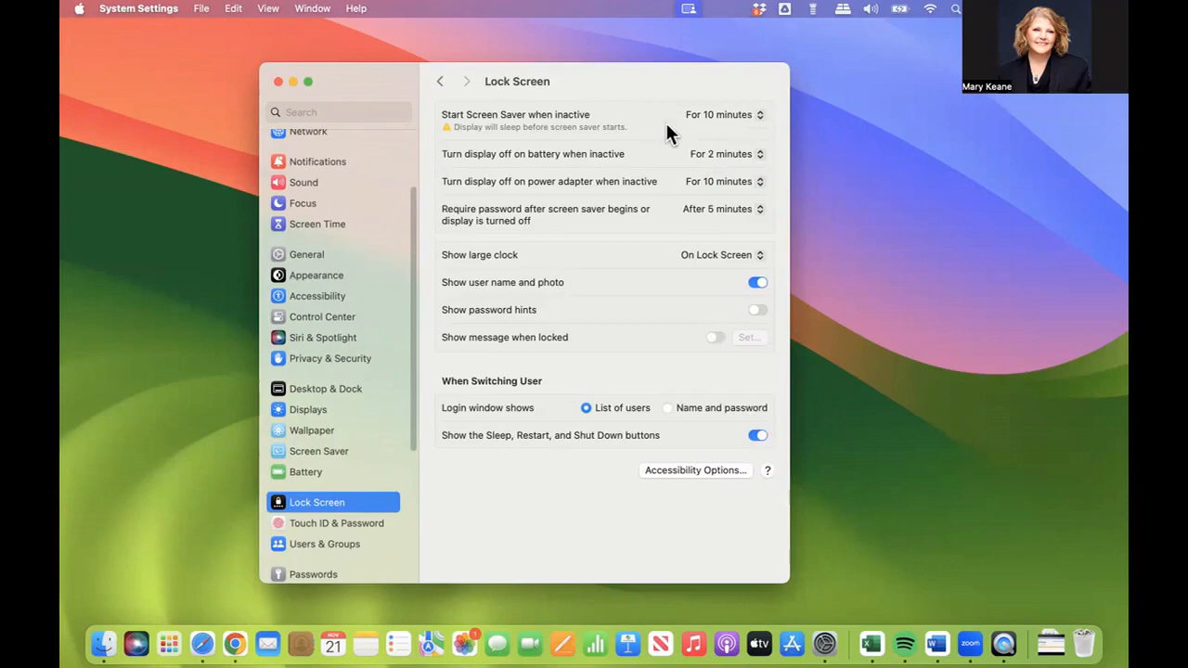
mouse_move(594, 137)
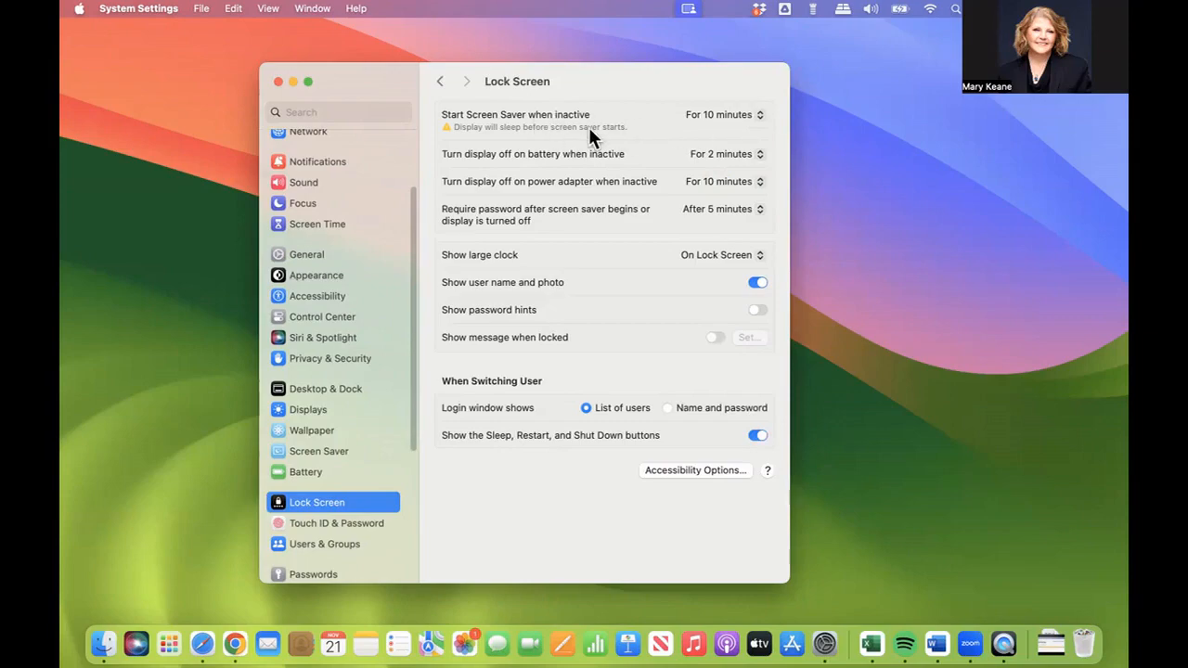
mouse_move(598, 167)
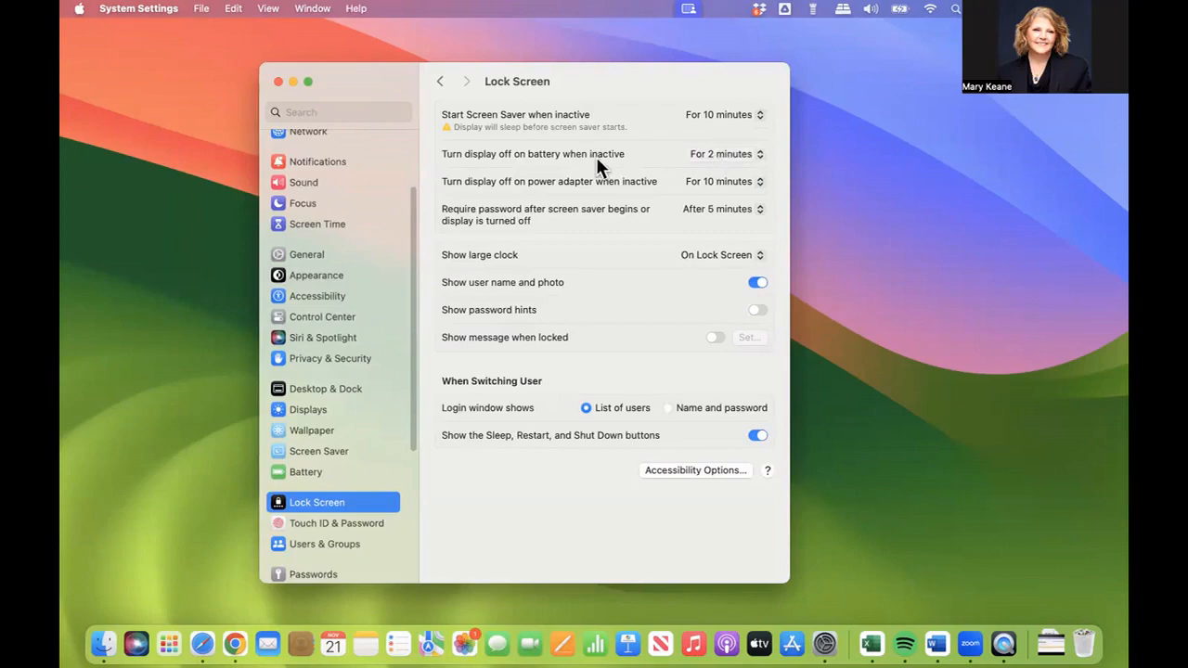
mouse_move(553, 167)
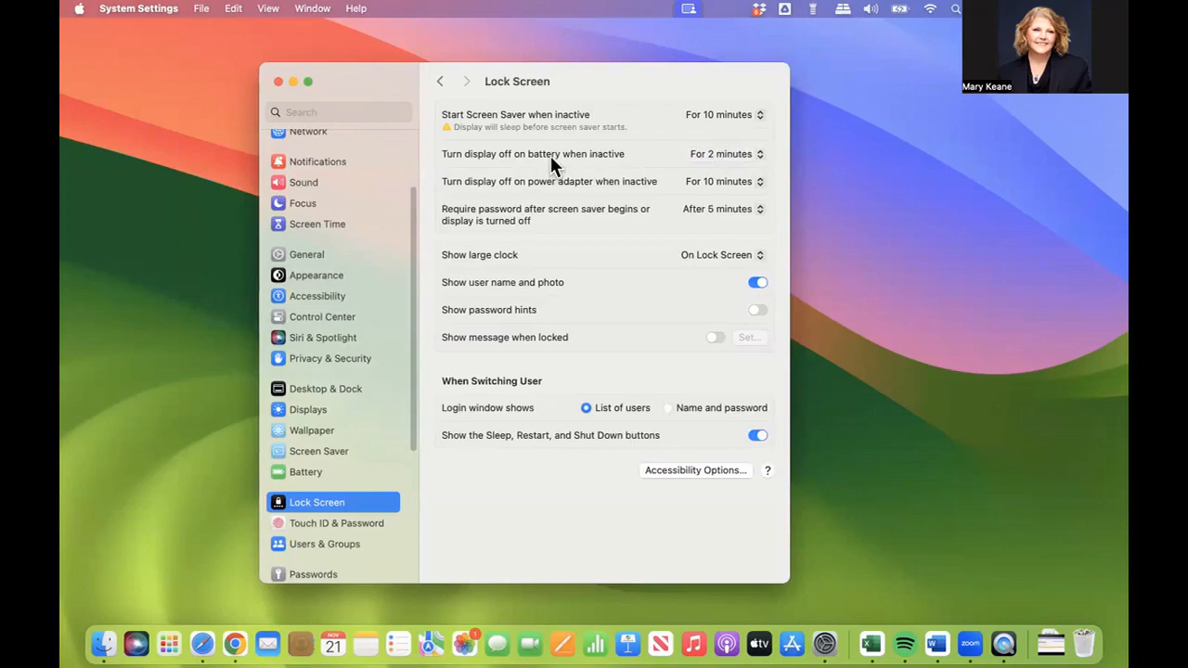
mouse_move(623, 167)
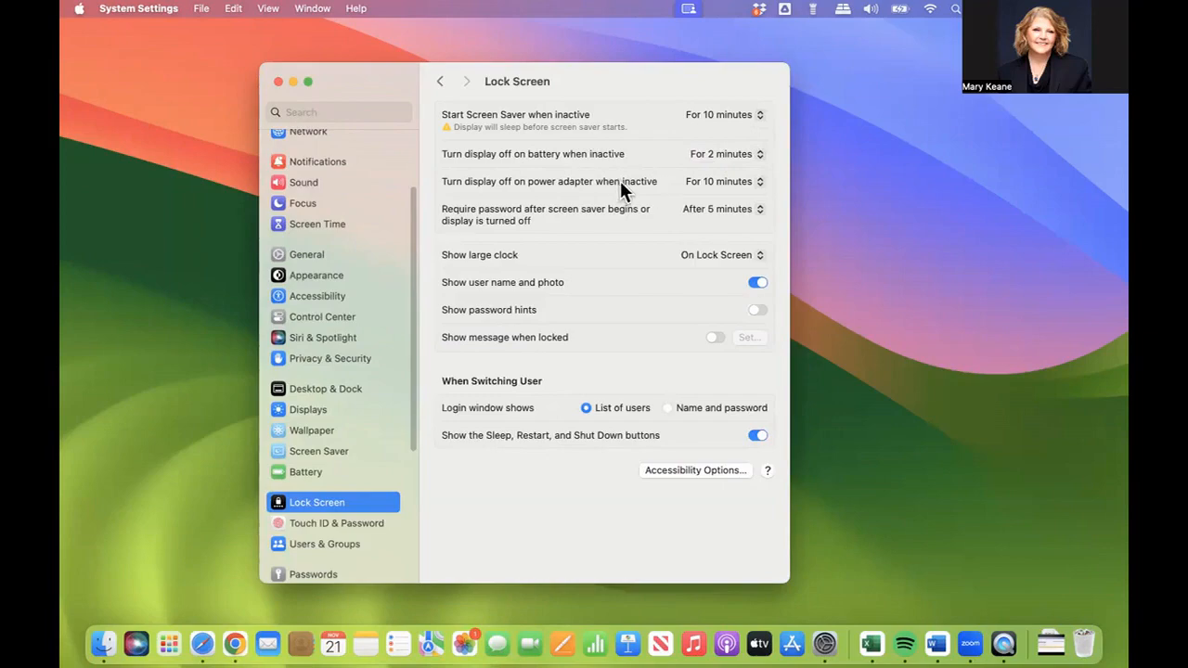
mouse_move(592, 191)
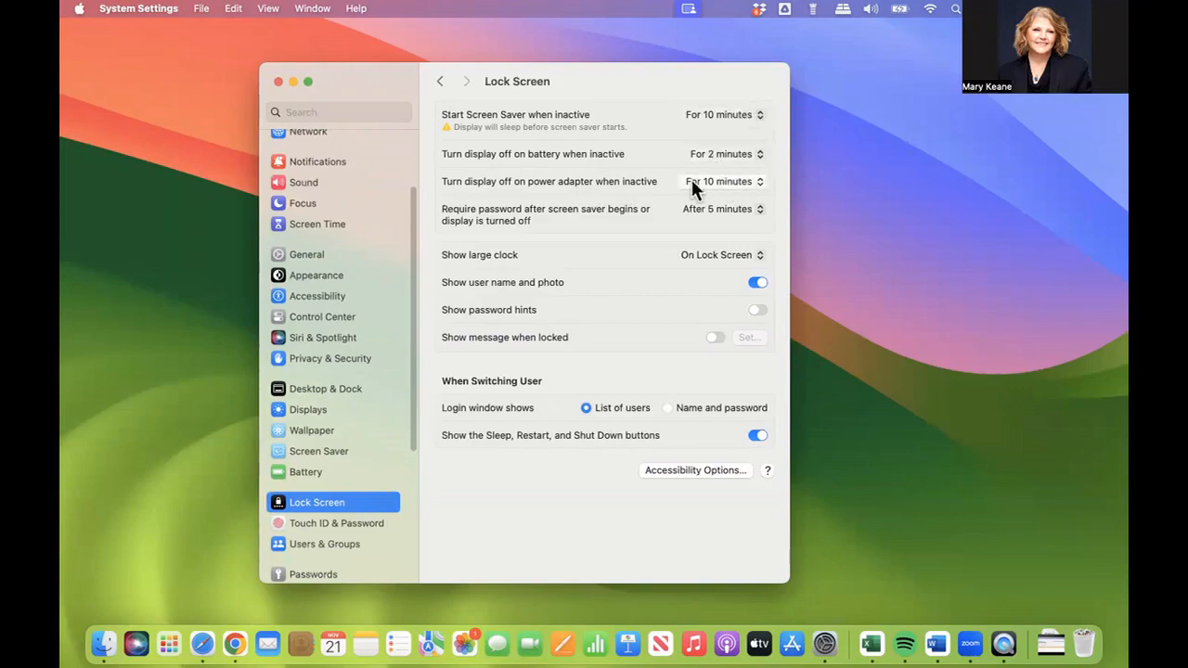
mouse_move(720, 191)
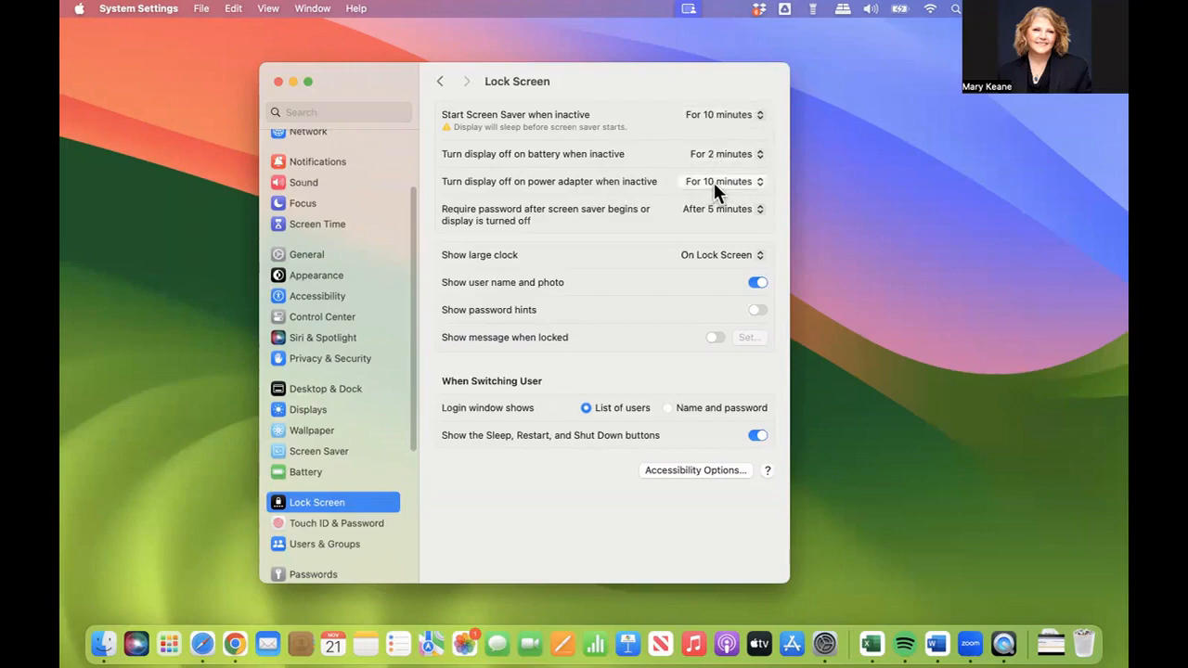
mouse_move(527, 239)
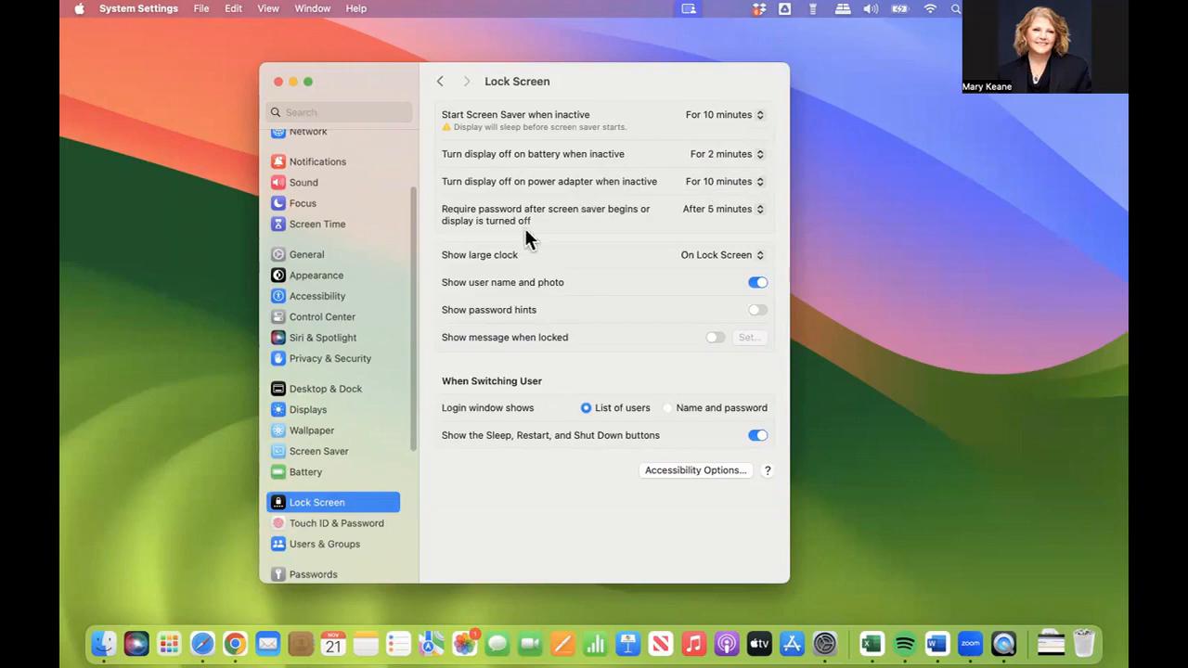
mouse_move(720, 208)
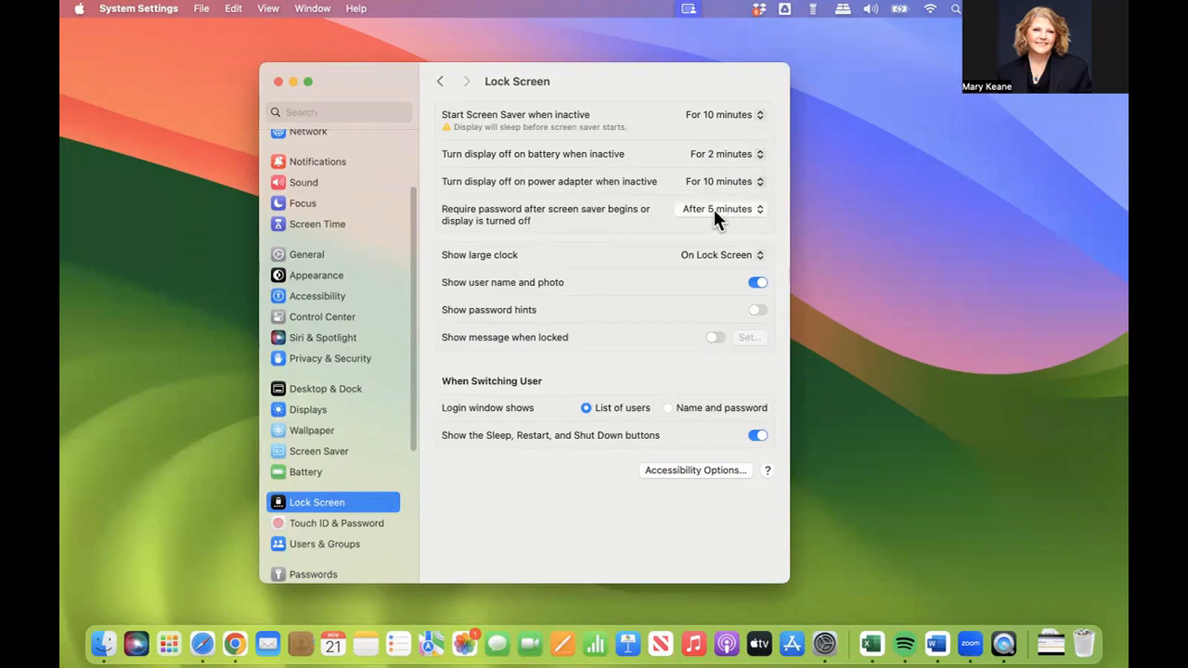
mouse_move(535, 227)
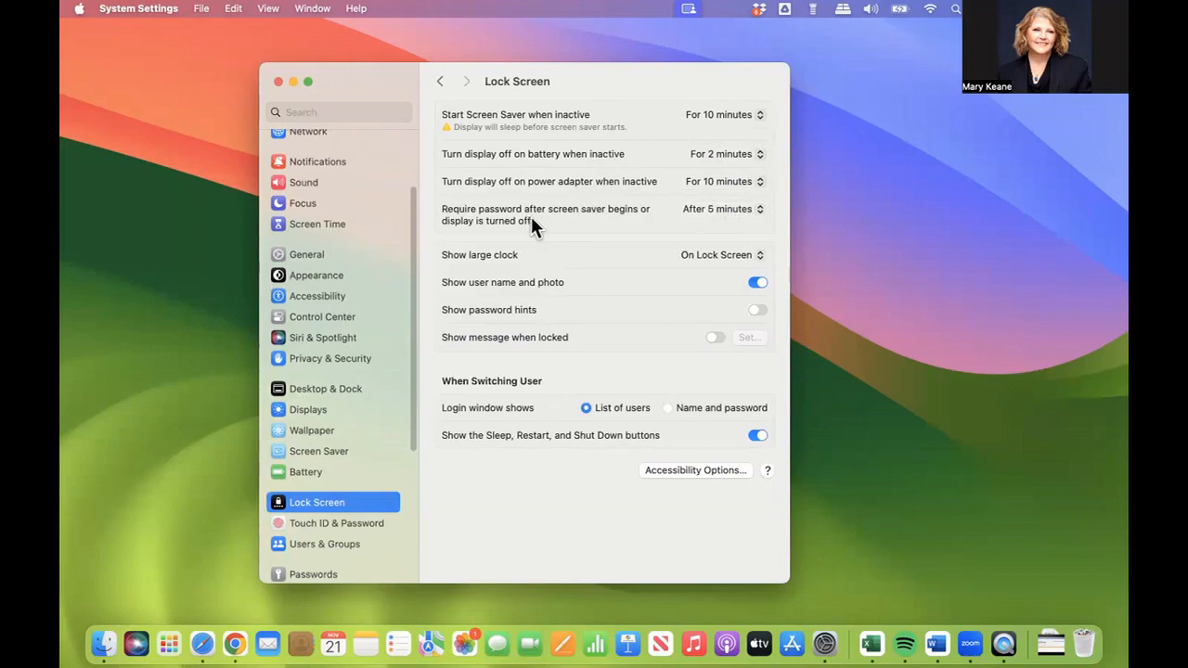
mouse_move(639, 221)
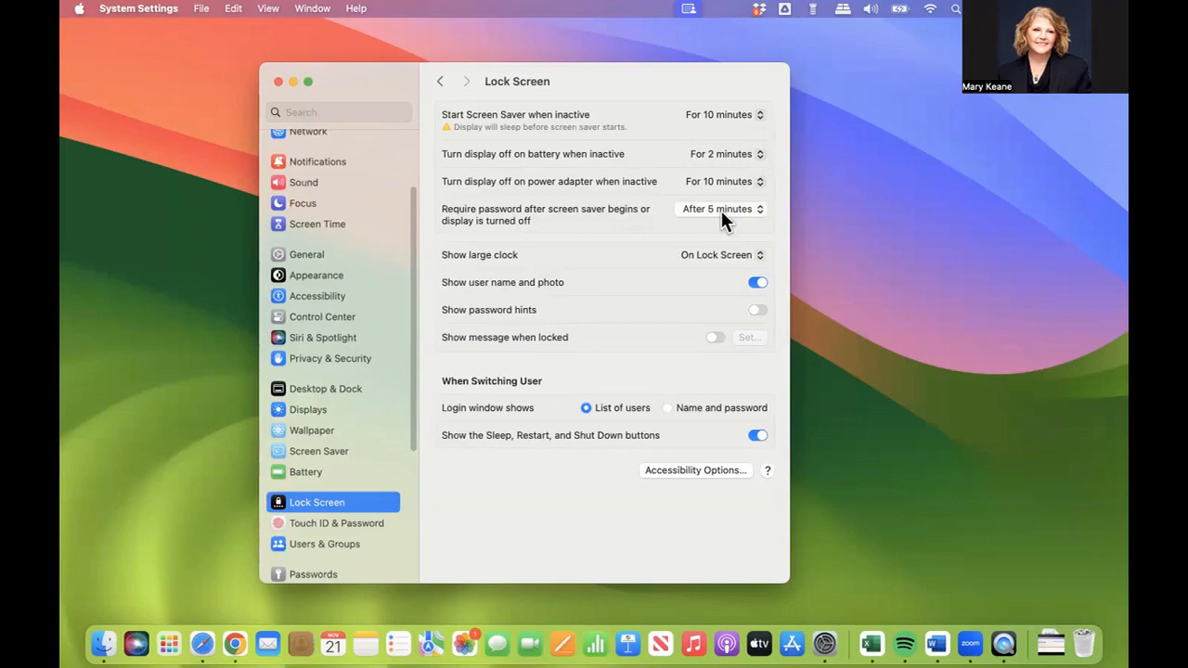
mouse_move(733, 134)
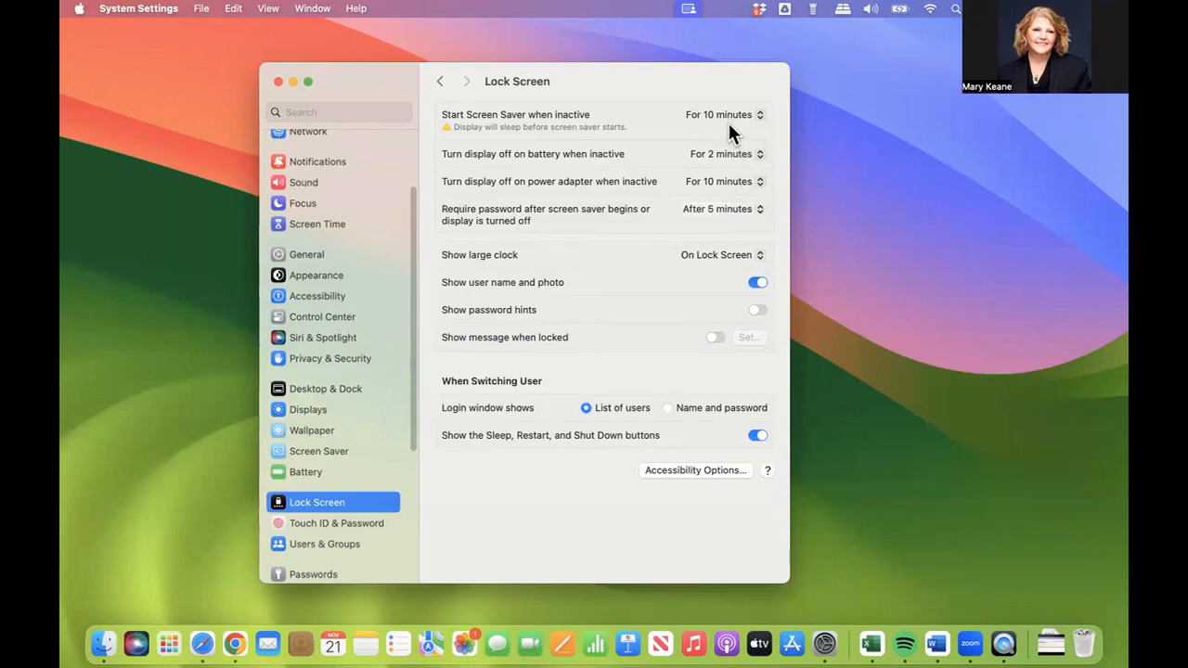
mouse_move(628, 256)
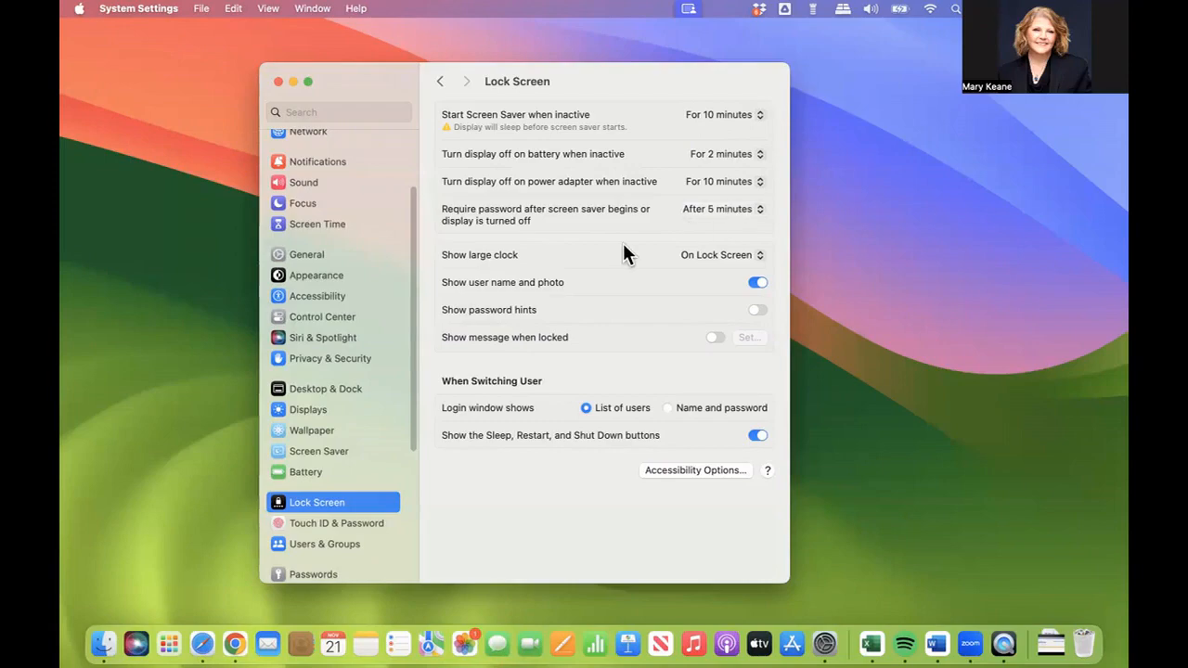
mouse_move(602, 253)
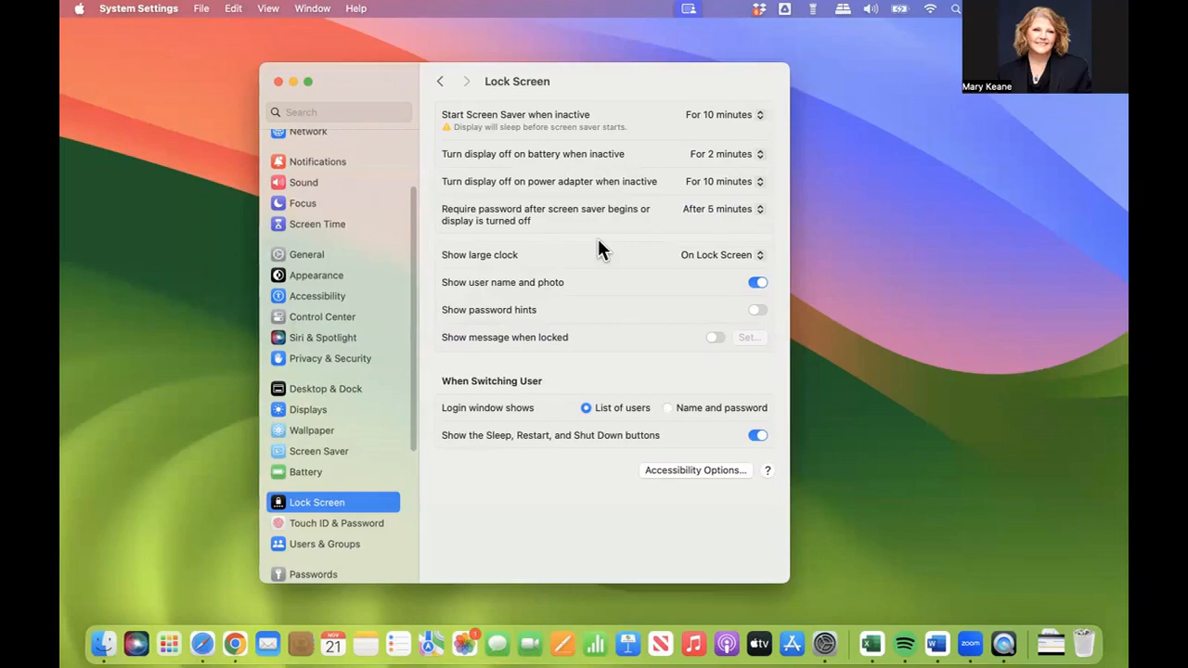
mouse_move(688, 103)
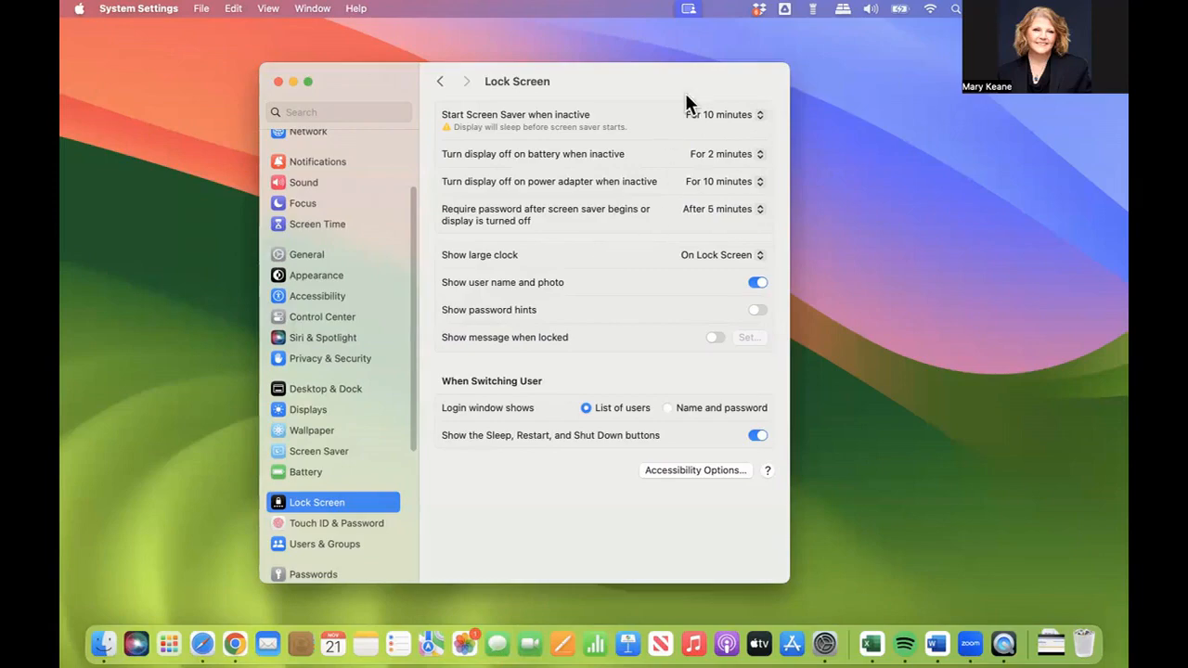
mouse_move(594, 246)
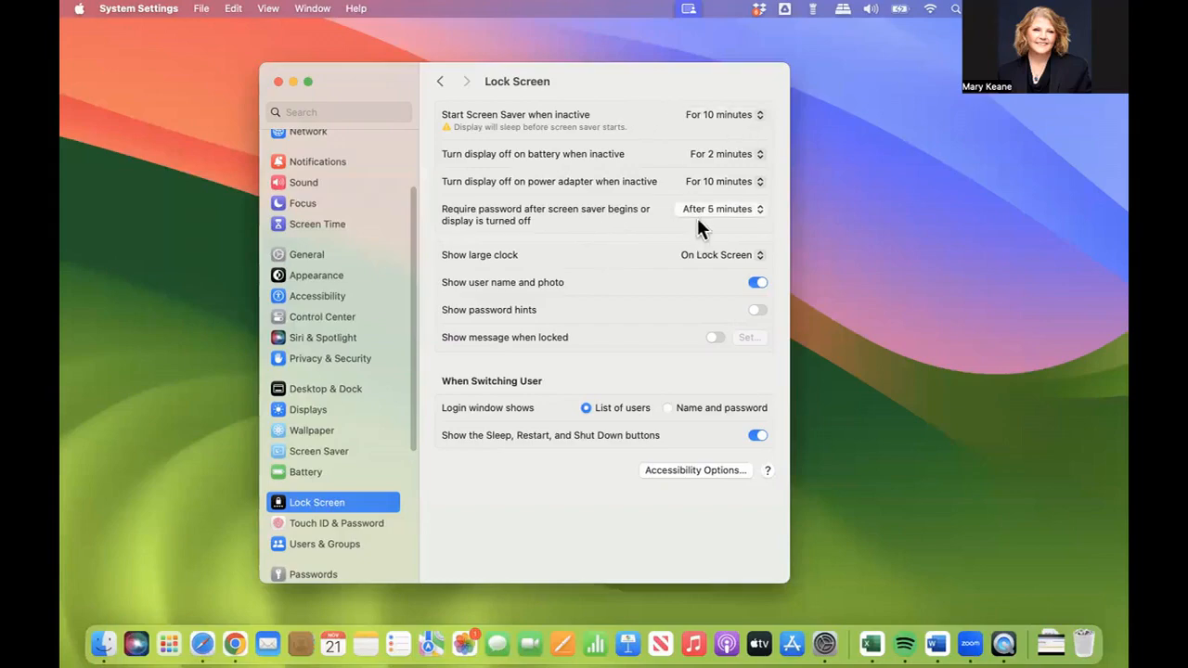
mouse_move(594, 234)
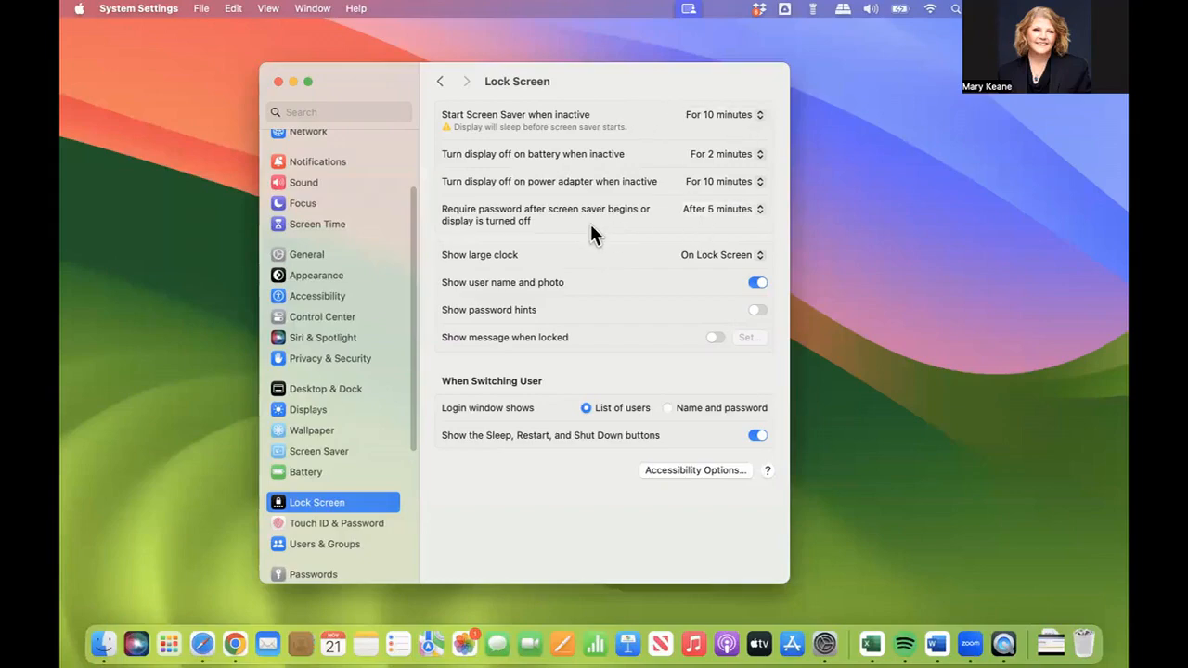
mouse_move(343, 362)
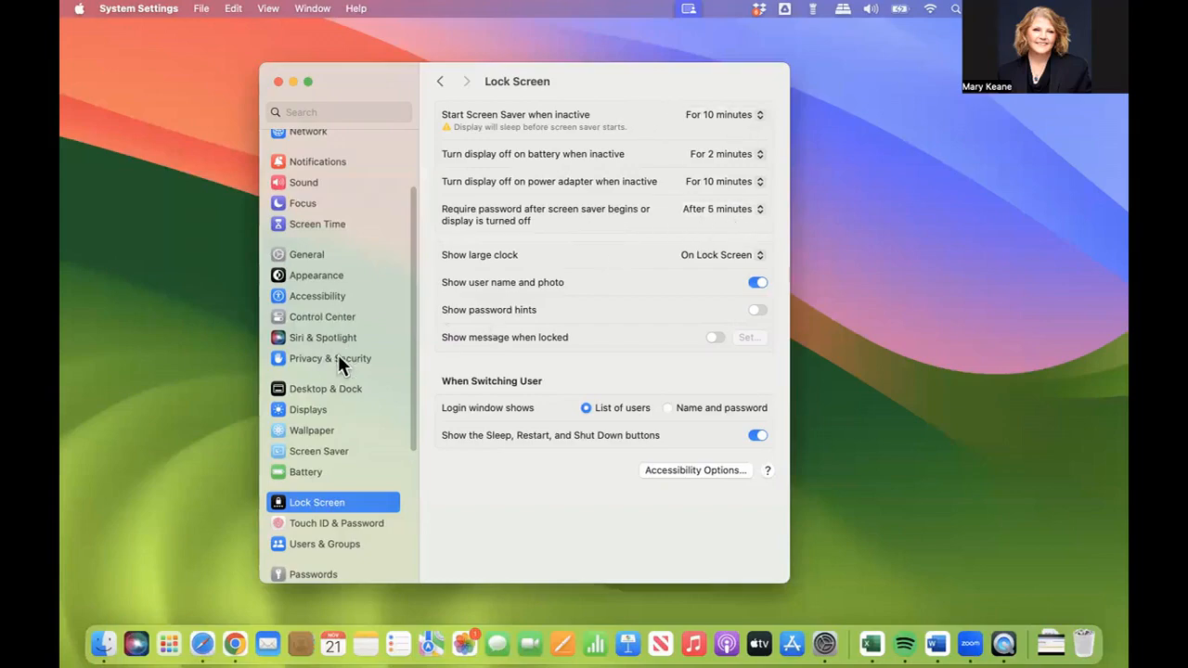
- Show the Privacy & Security pane scrolled down to its Security section with FileVault and Lockdown Mode
left_click(331, 359)
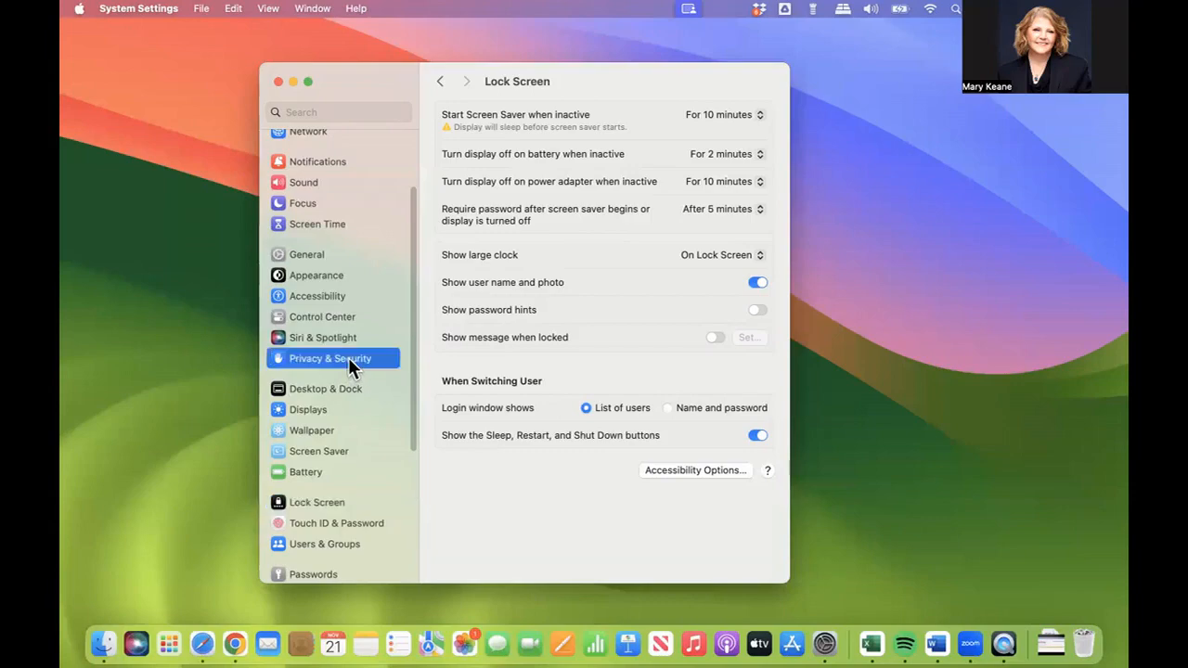
left_click(330, 358)
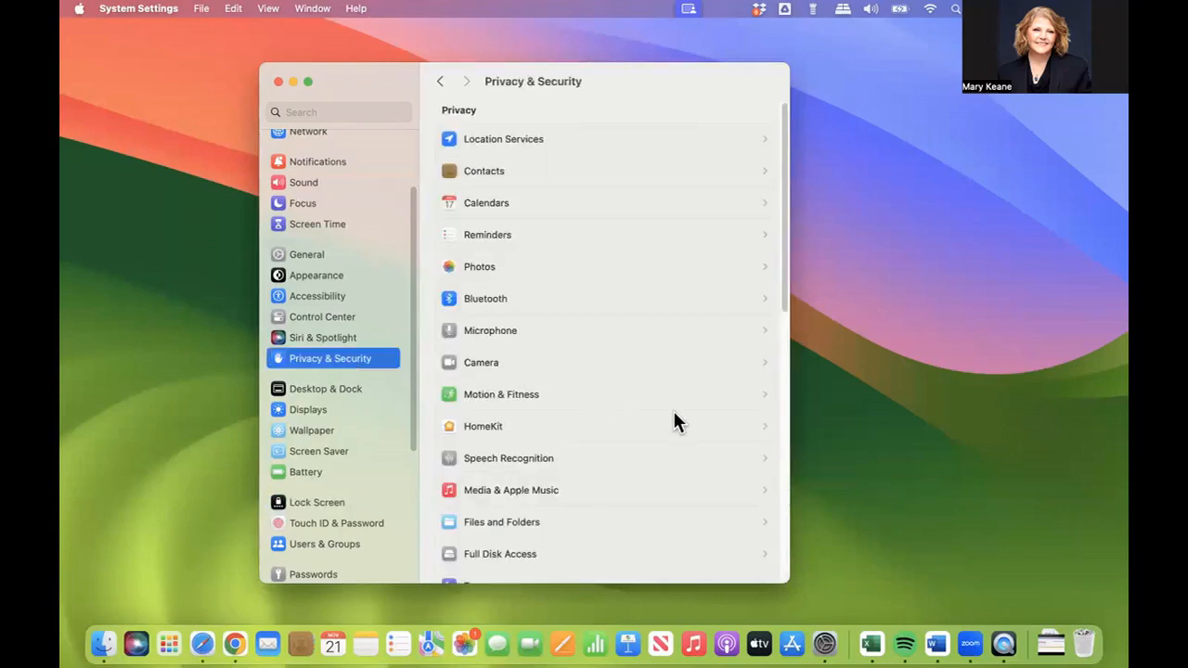
scroll("down", 3)
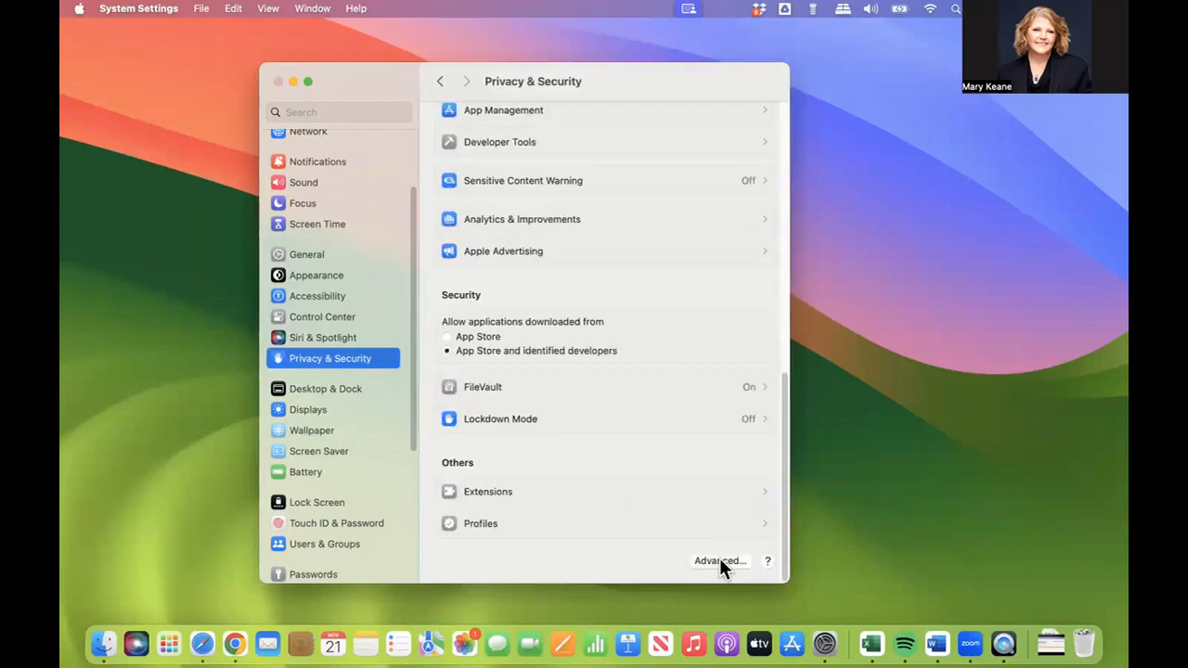
left_click(720, 561)
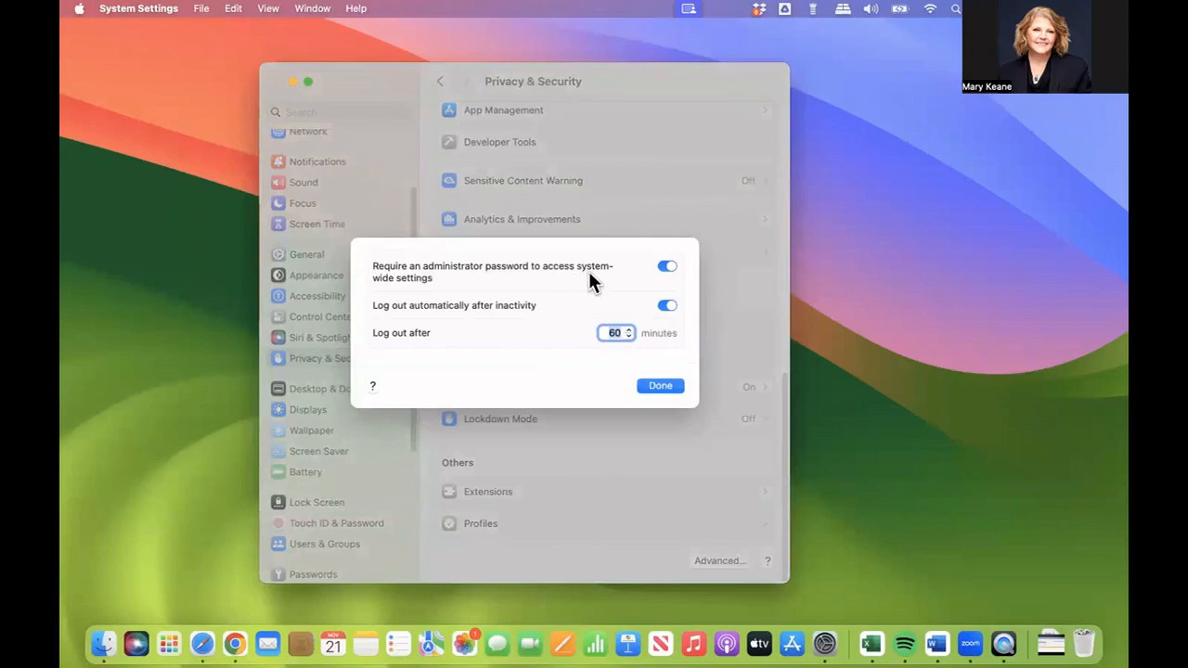
mouse_move(444, 293)
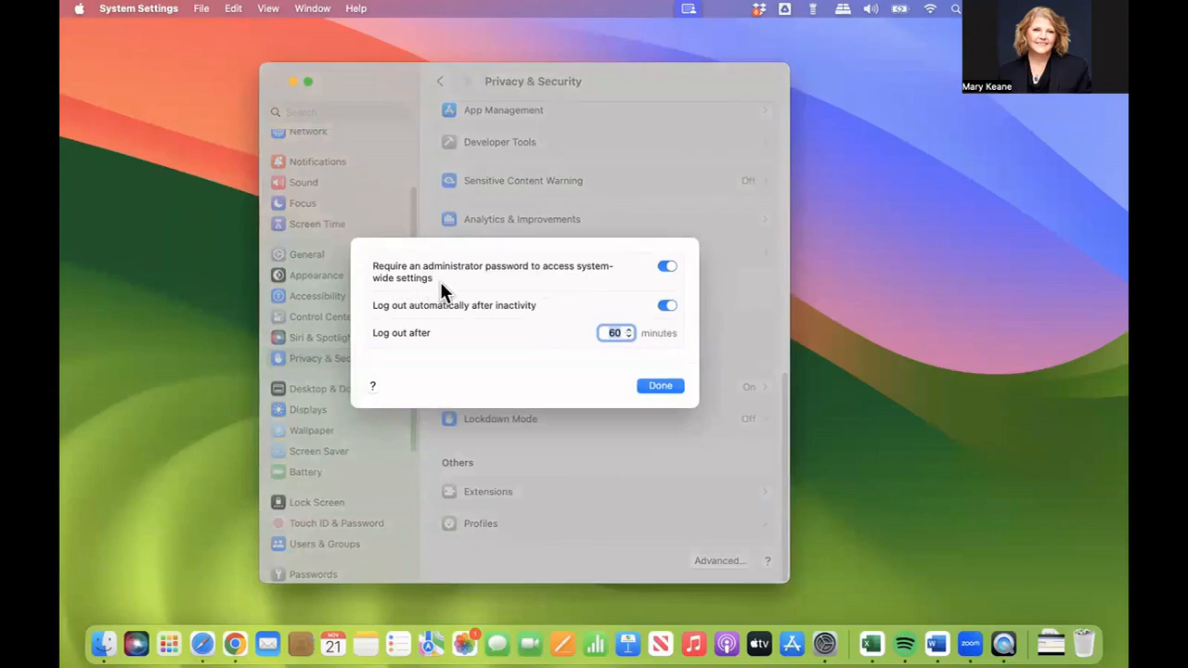
mouse_move(554, 277)
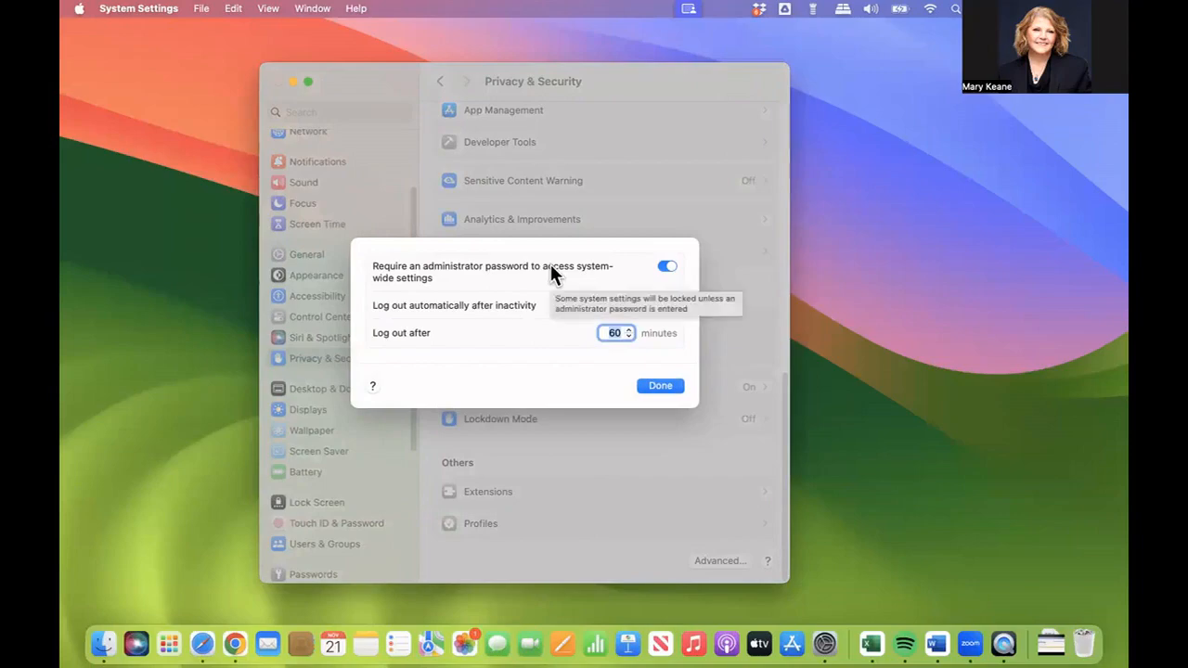
mouse_move(575, 294)
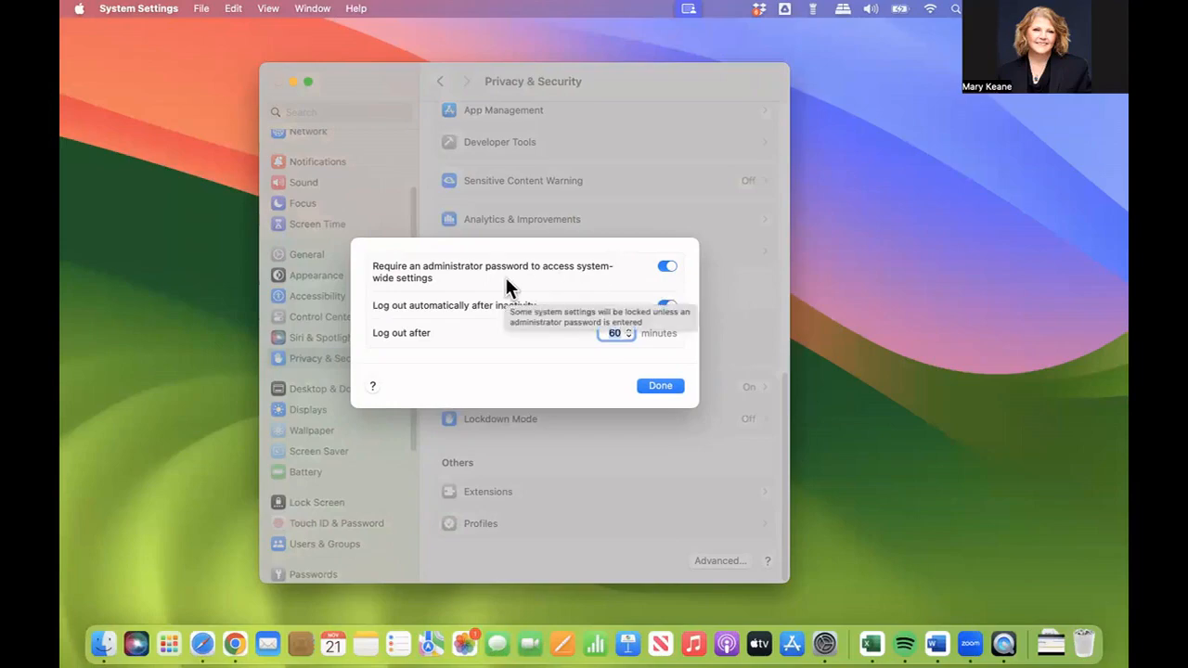
mouse_move(502, 282)
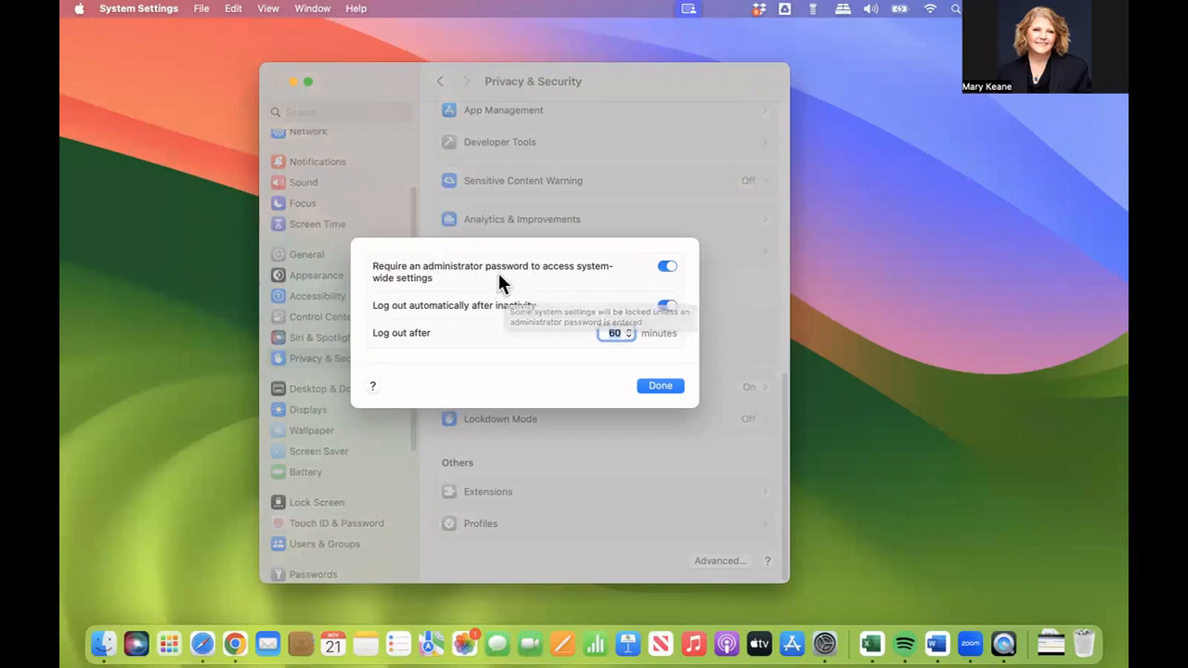
mouse_move(436, 334)
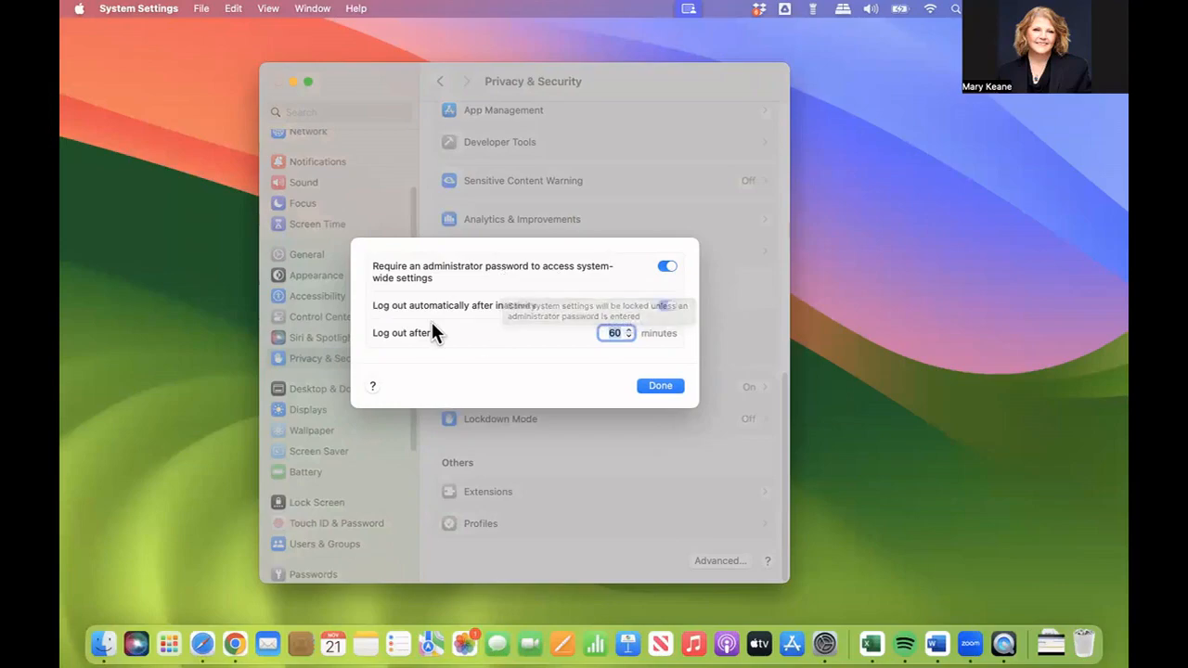
mouse_move(542, 327)
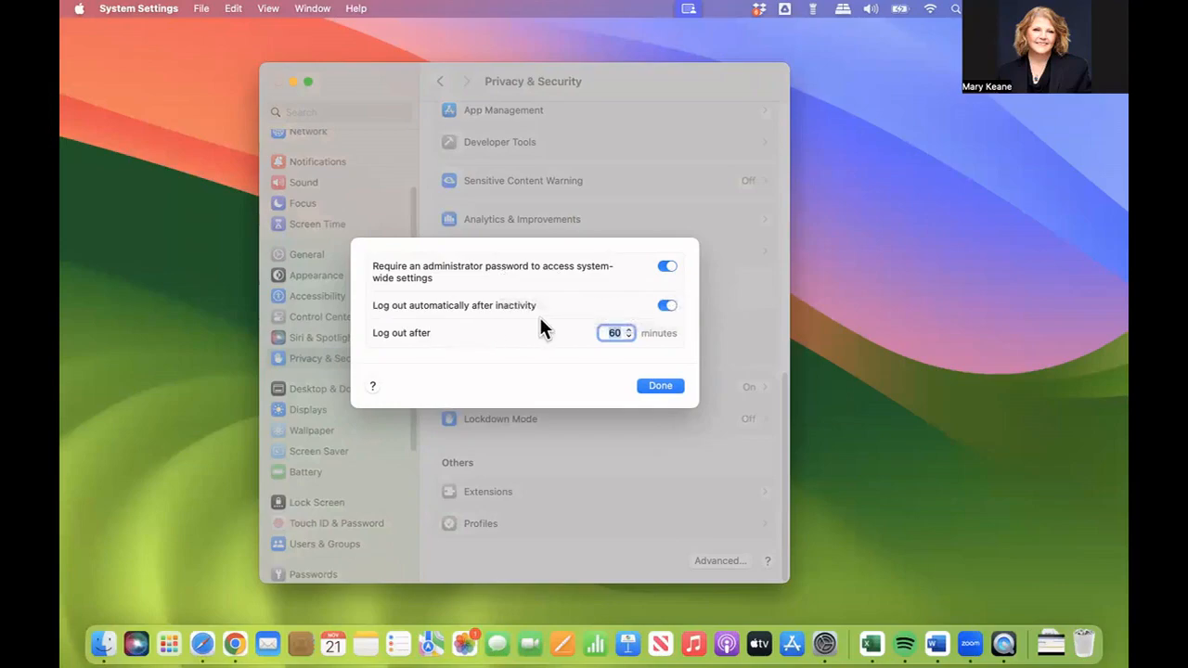
mouse_move(669, 306)
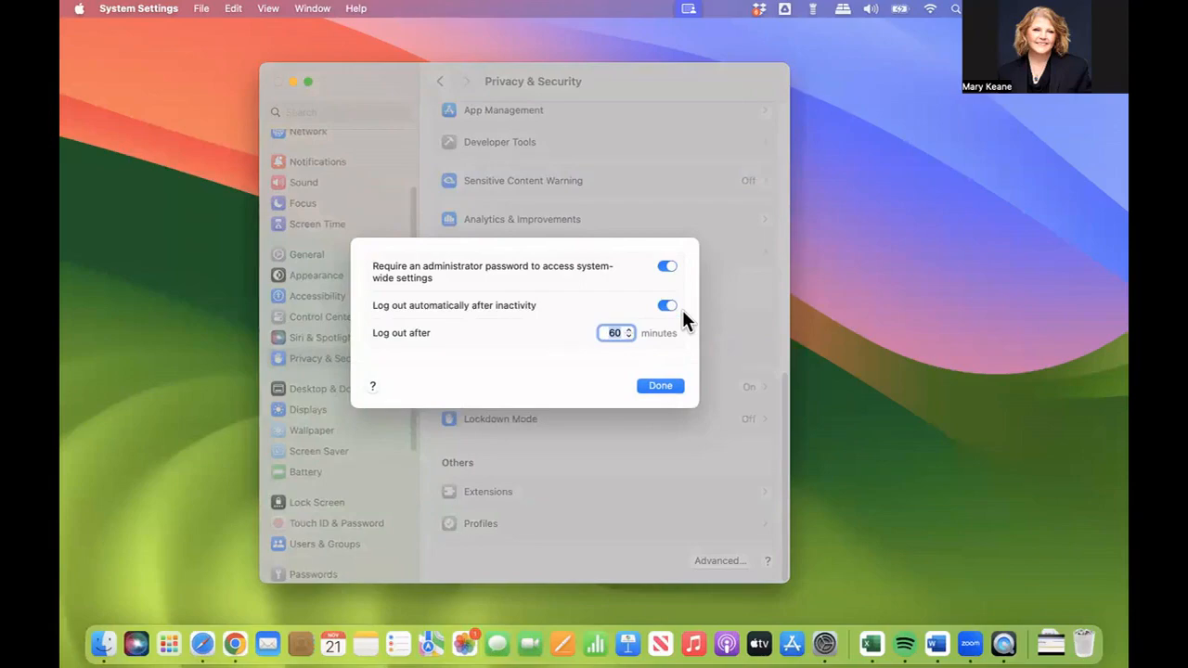
mouse_move(572, 342)
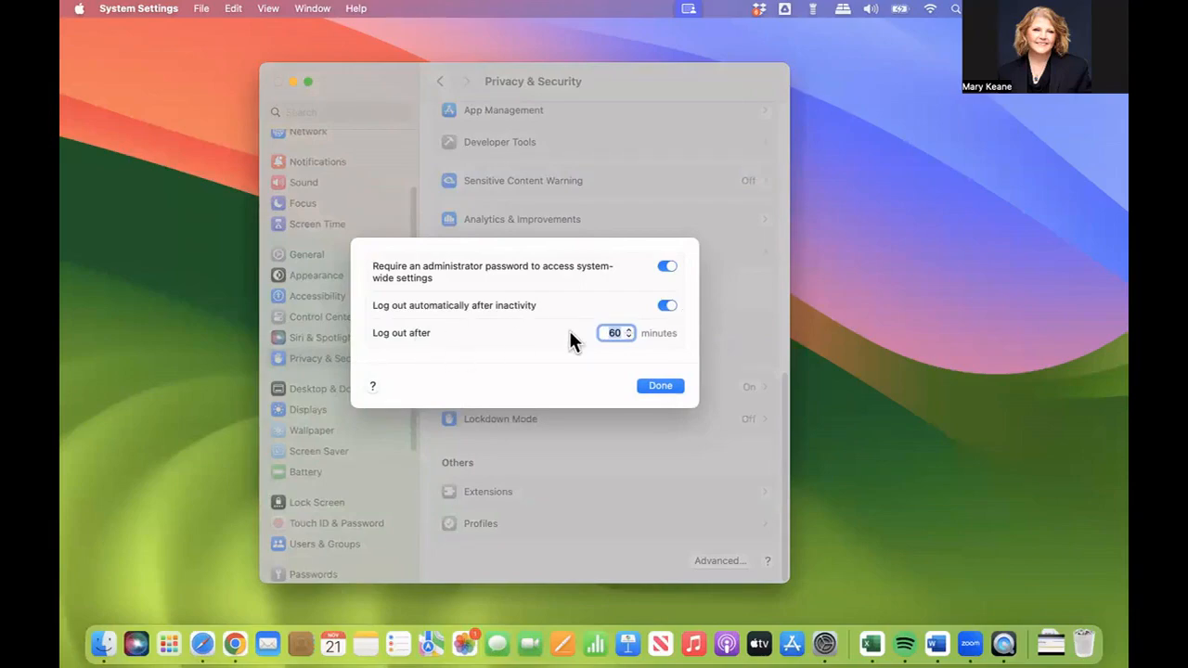
mouse_move(572, 357)
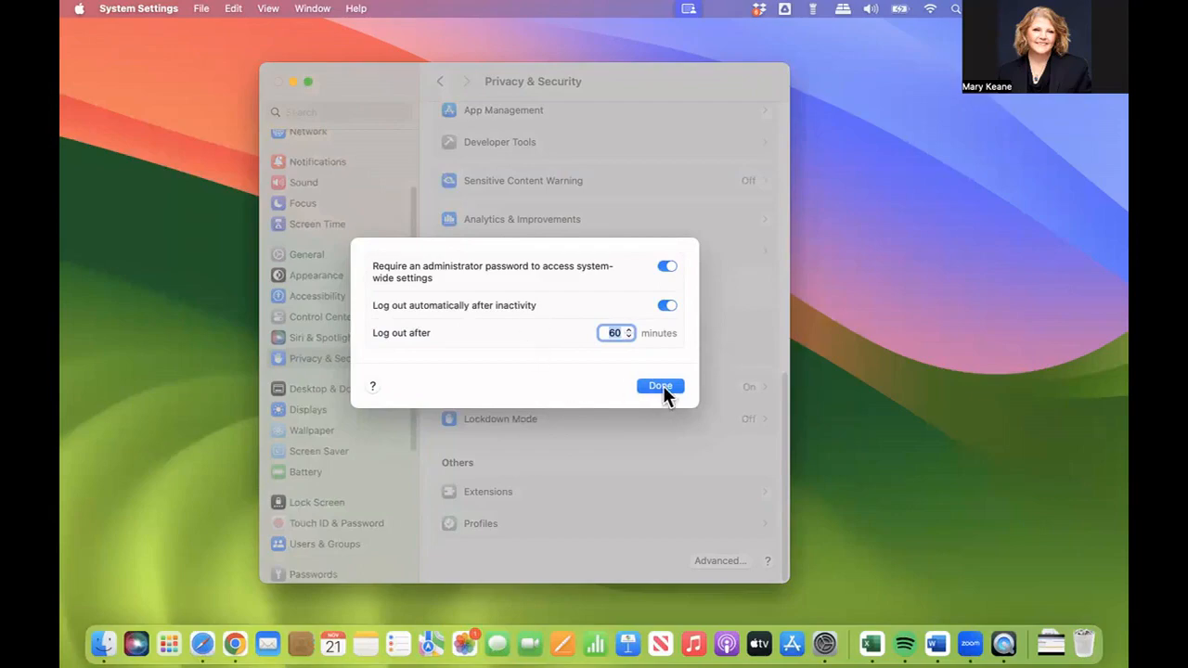
left_click(661, 384)
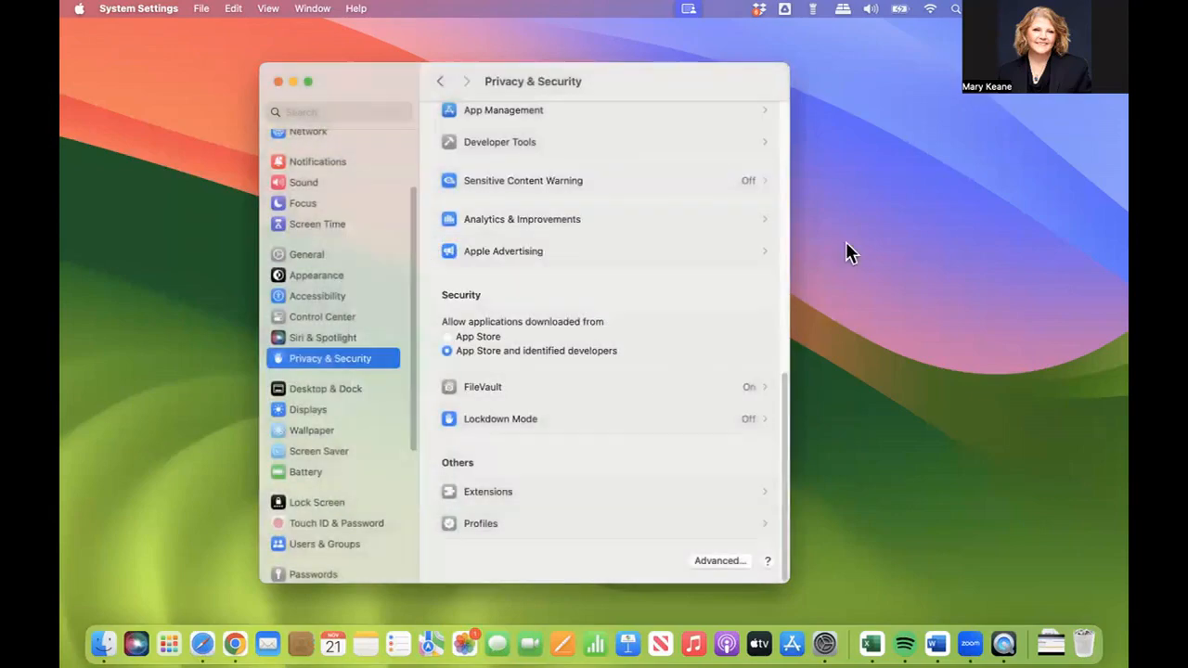